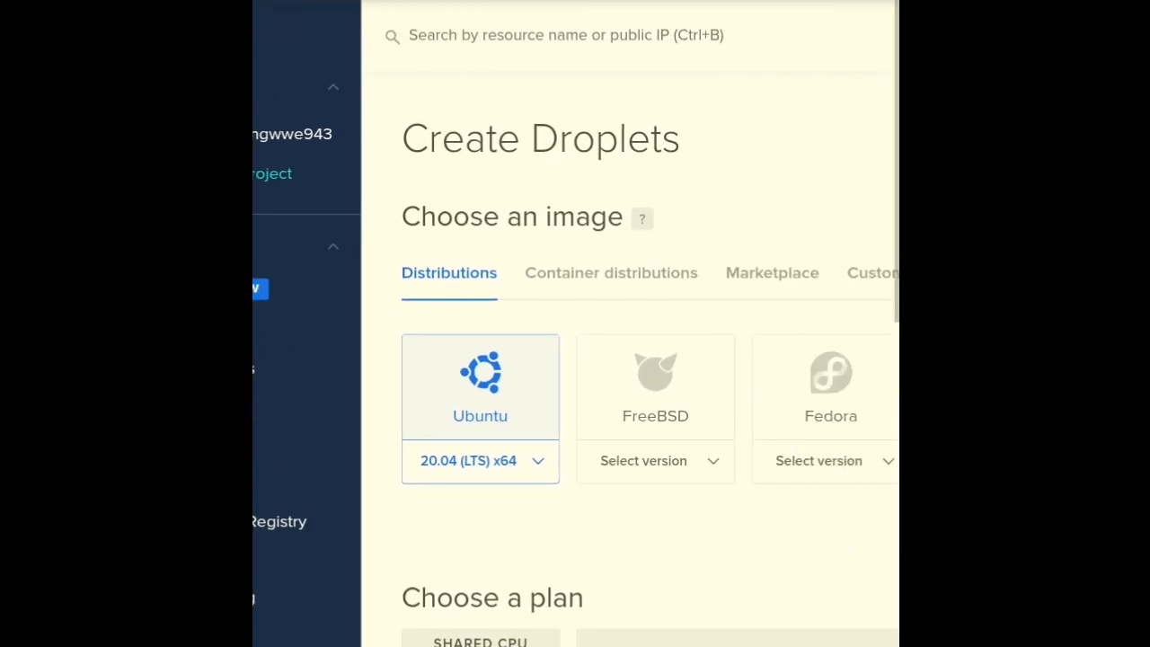
- Keep Ubuntu 20.04 LTS as the droplet image and scroll down through the plan and region options
{"action": "left_click", "coordinate": [479, 460]}
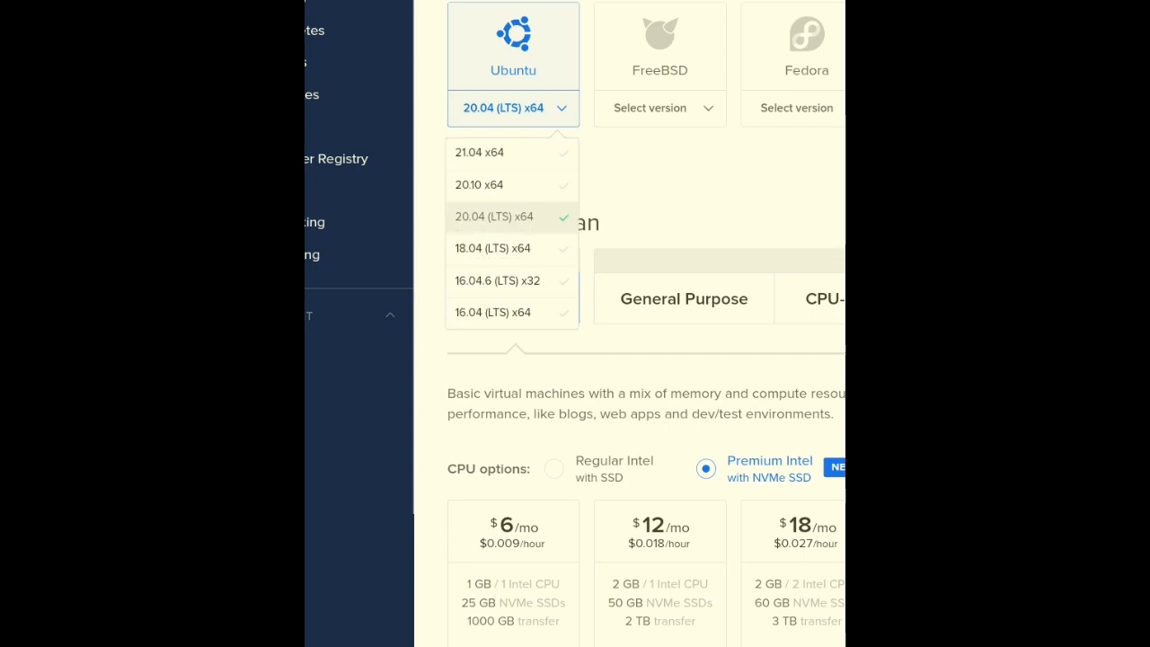
{"action": "left_click", "coordinate": [495, 248]}
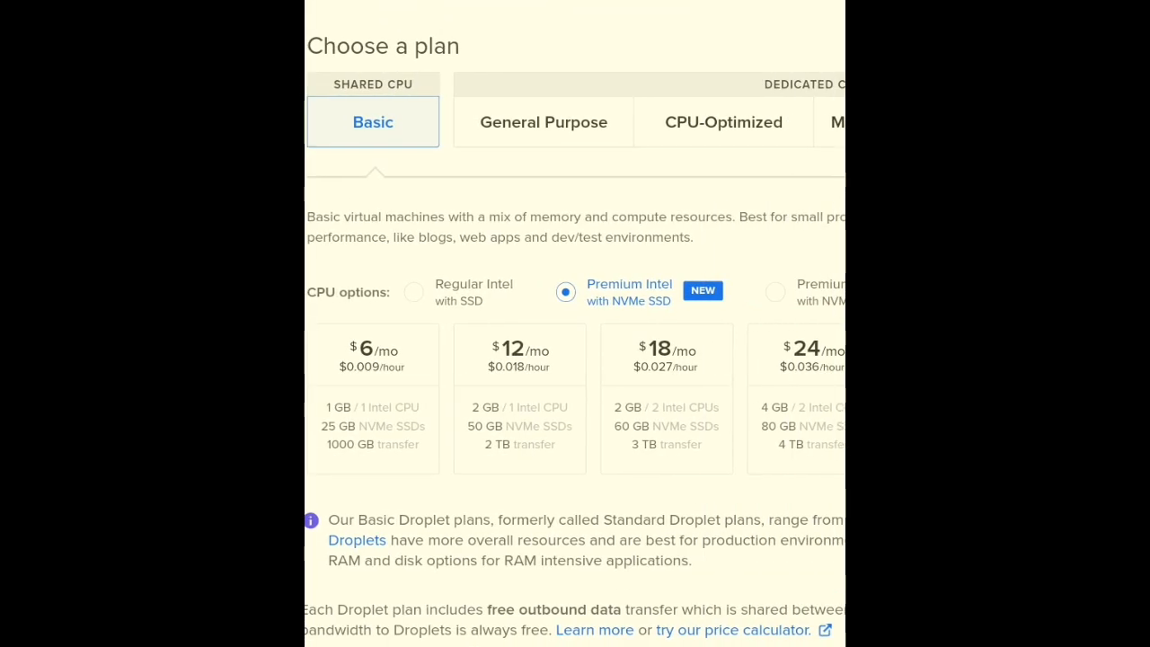
{"action": "scroll", "scroll_direction": "down", "scroll_amount": 3}
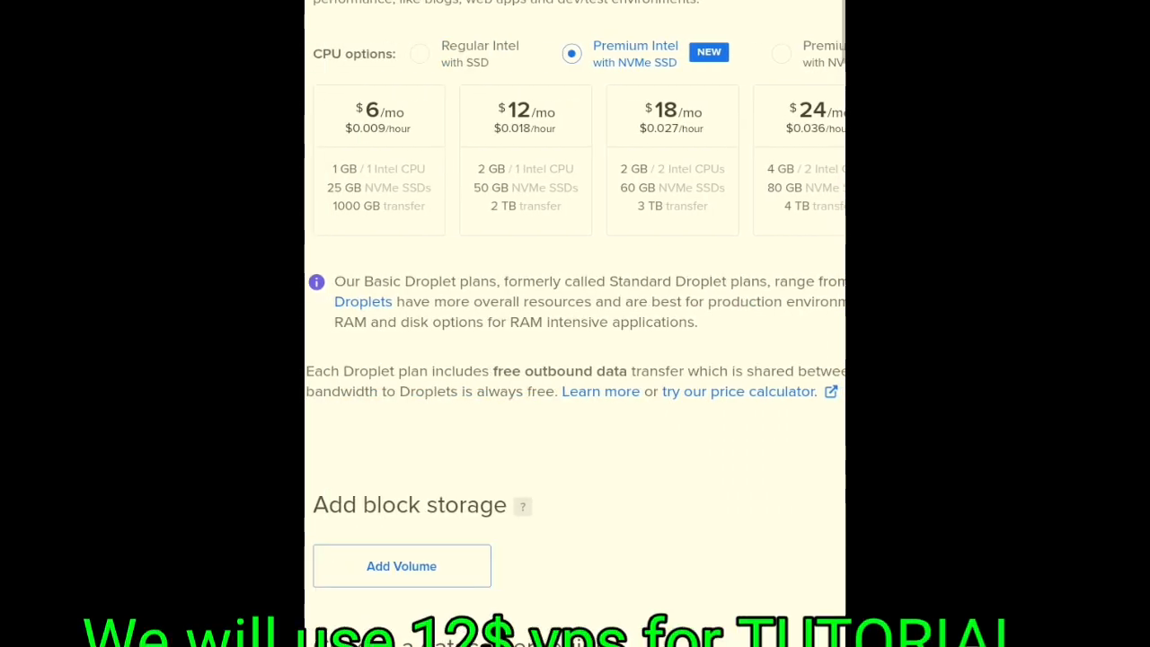
{"action": "scroll", "scroll_direction": "right", "scroll_amount": 3}
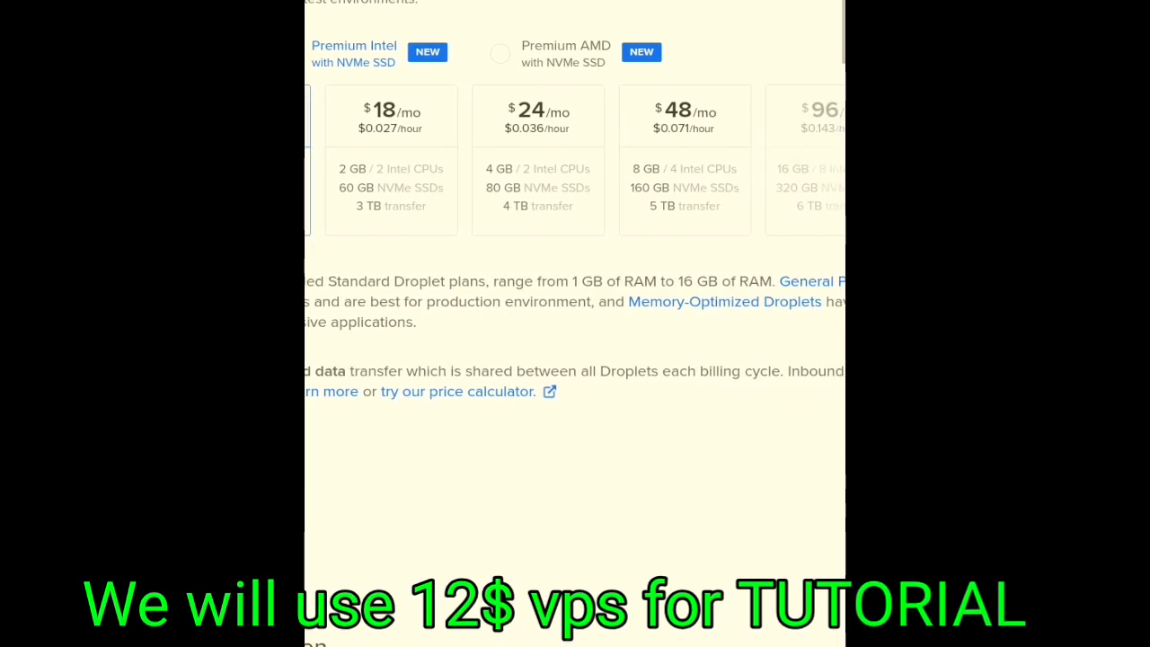
{"action": "scroll", "scroll_direction": "down", "scroll_amount": 3}
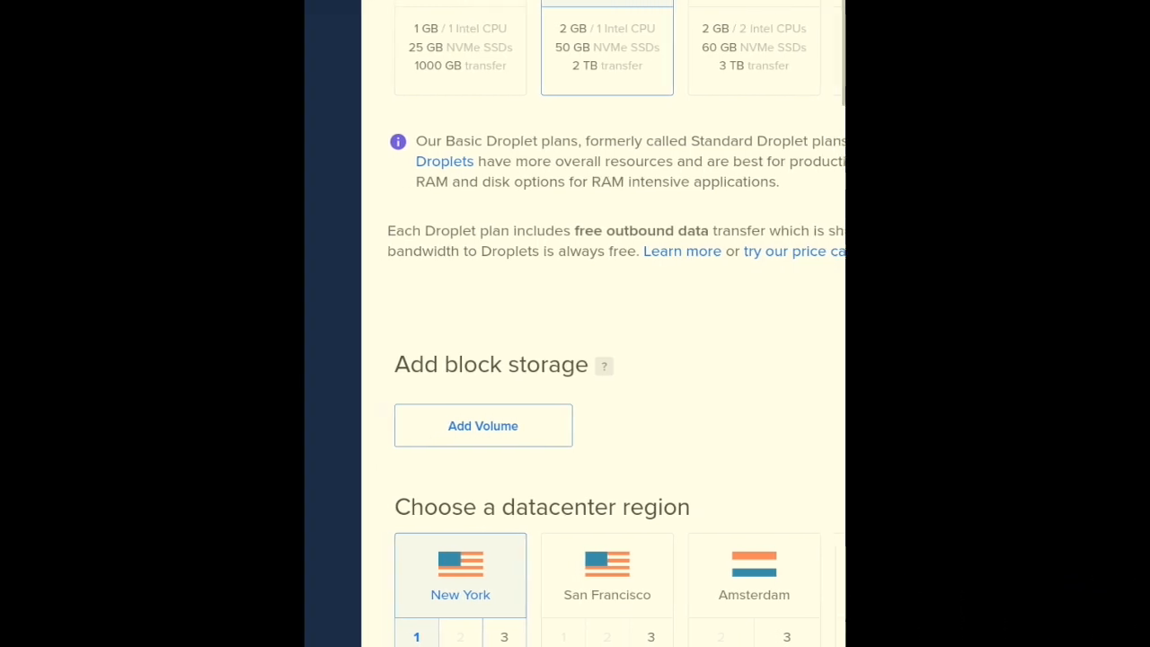
{"action": "scroll", "scroll_direction": "down", "scroll_amount": 3}
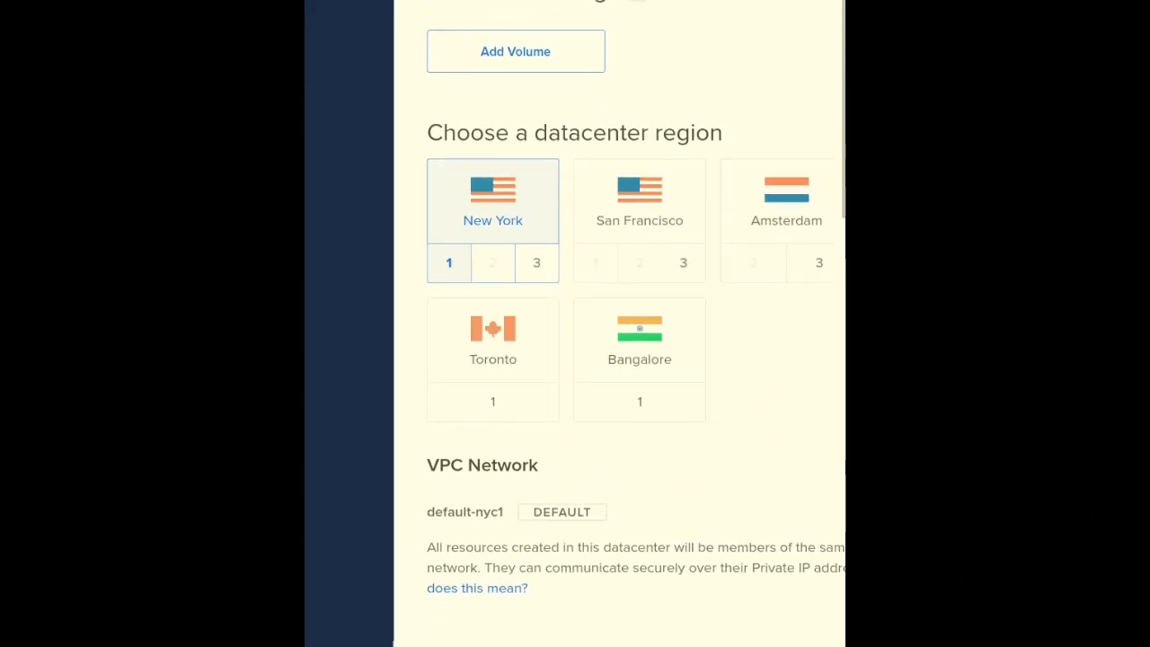
{"action": "scroll", "scroll_direction": "down", "scroll_amount": 3}
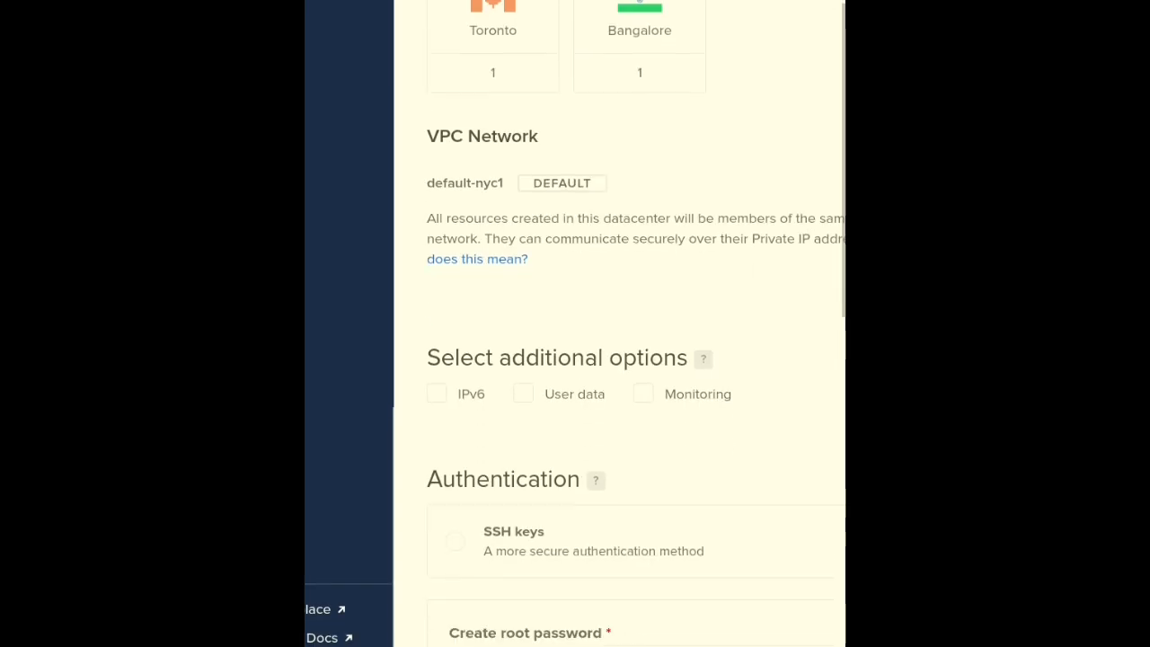
{"action": "scroll", "scroll_direction": "down", "scroll_amount": 3}
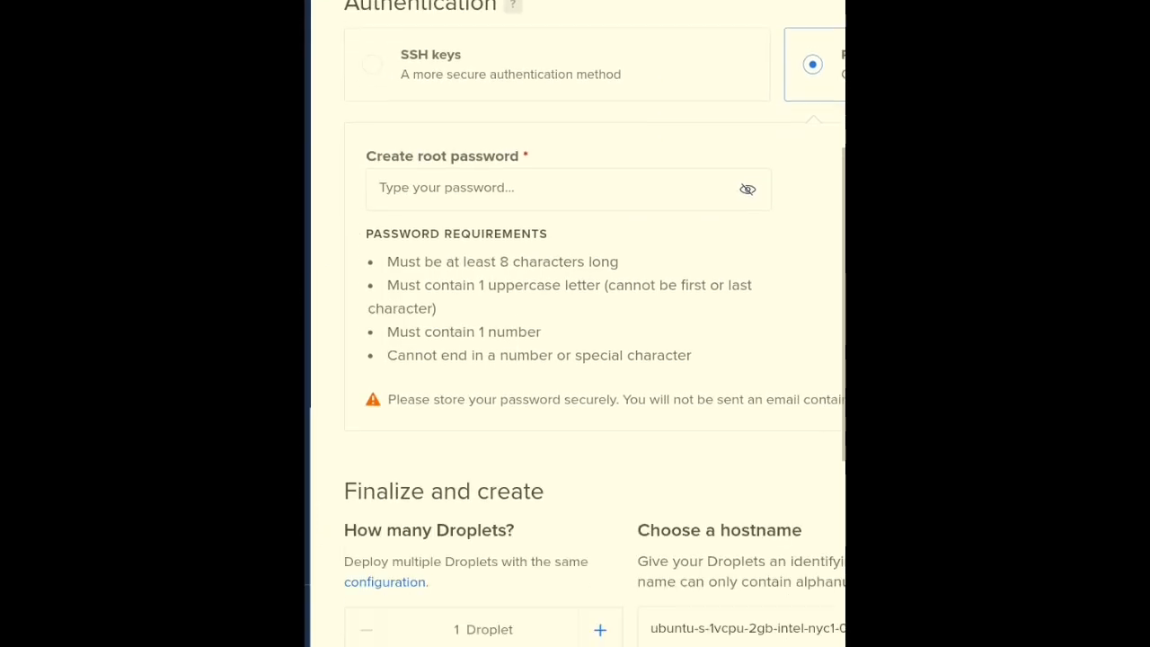
{"action": "scroll", "scroll_direction": "down", "scroll_amount": 3}
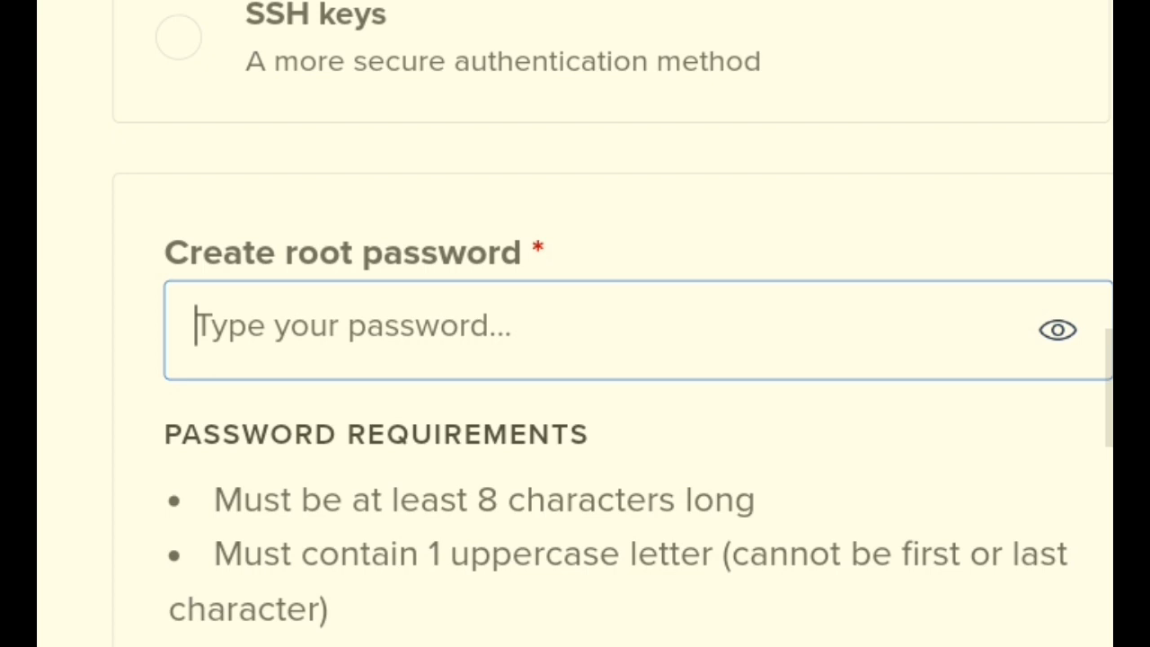
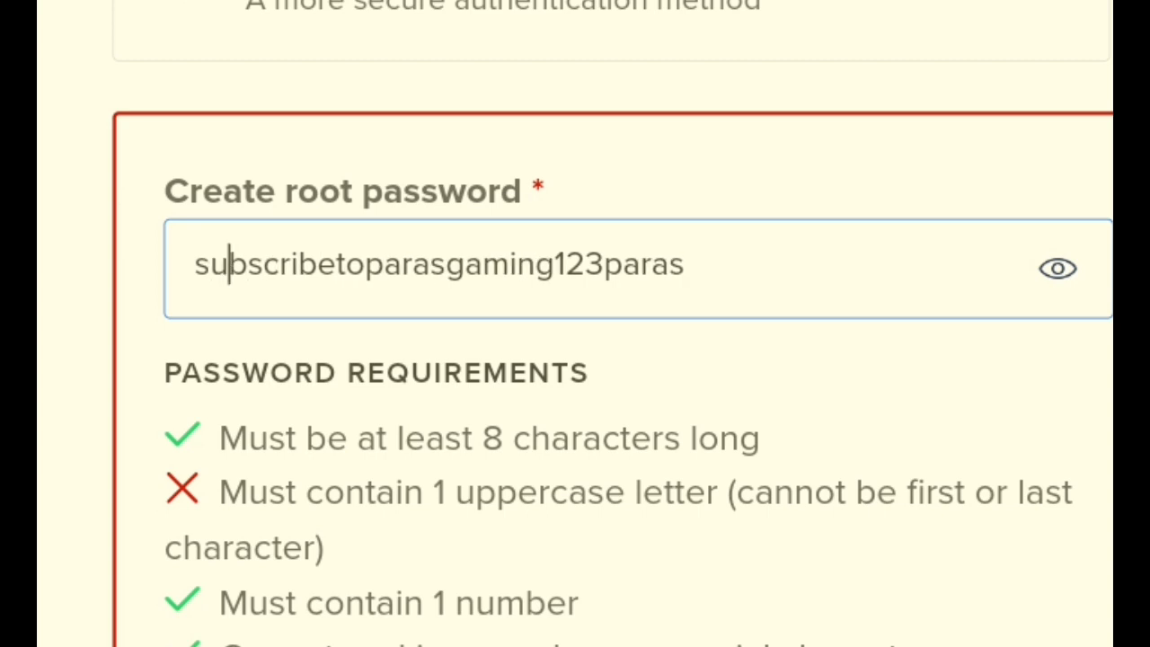
- Retype the password, delete the typo, and insert a capital P
{"action": "left_click", "coordinate": [385, 264]}
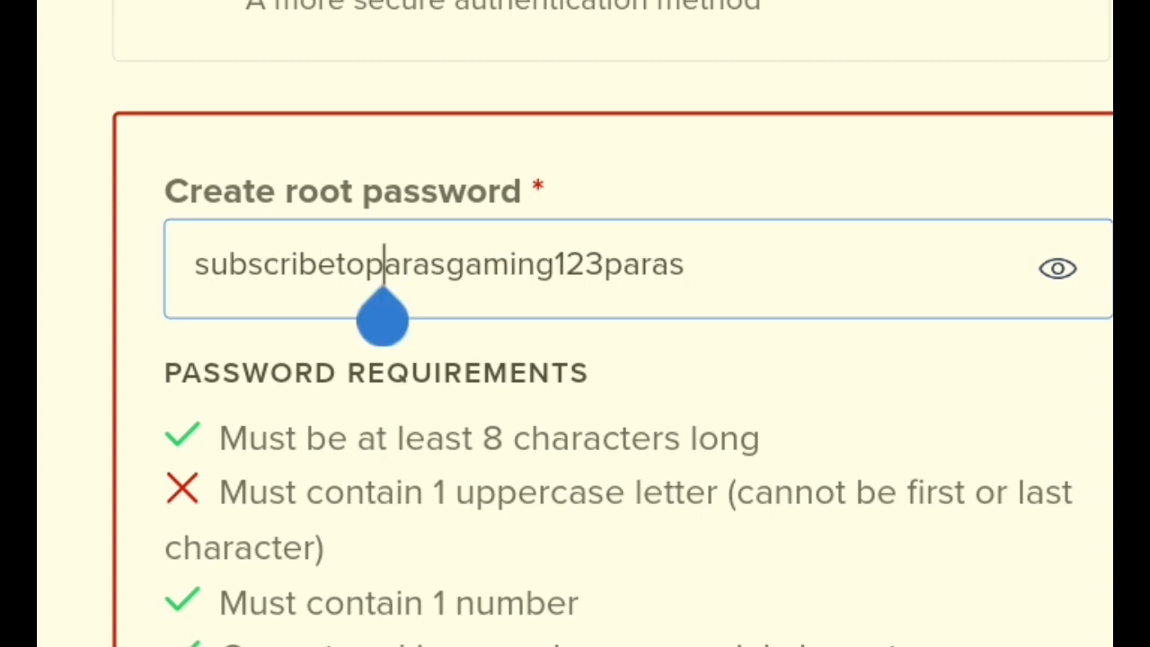
{"action": "type", "text": "P"}
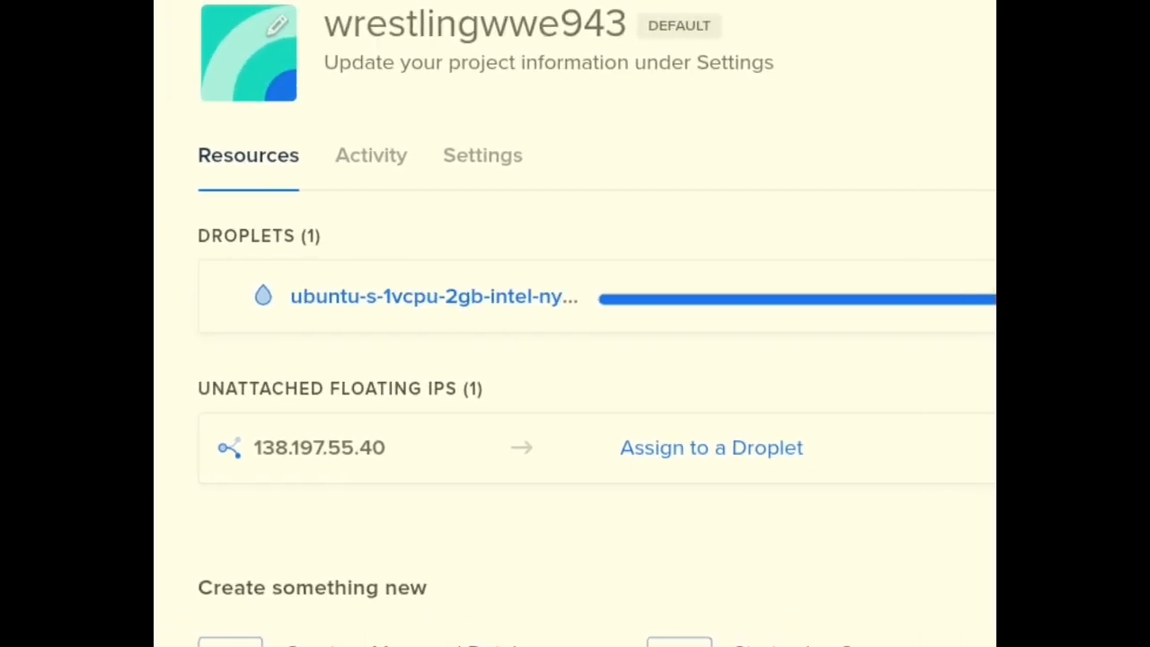
- Launch the droplet and watch it provision on the project Resources page
{"action": "scroll", "scroll_direction": "right", "scroll_amount": 3}
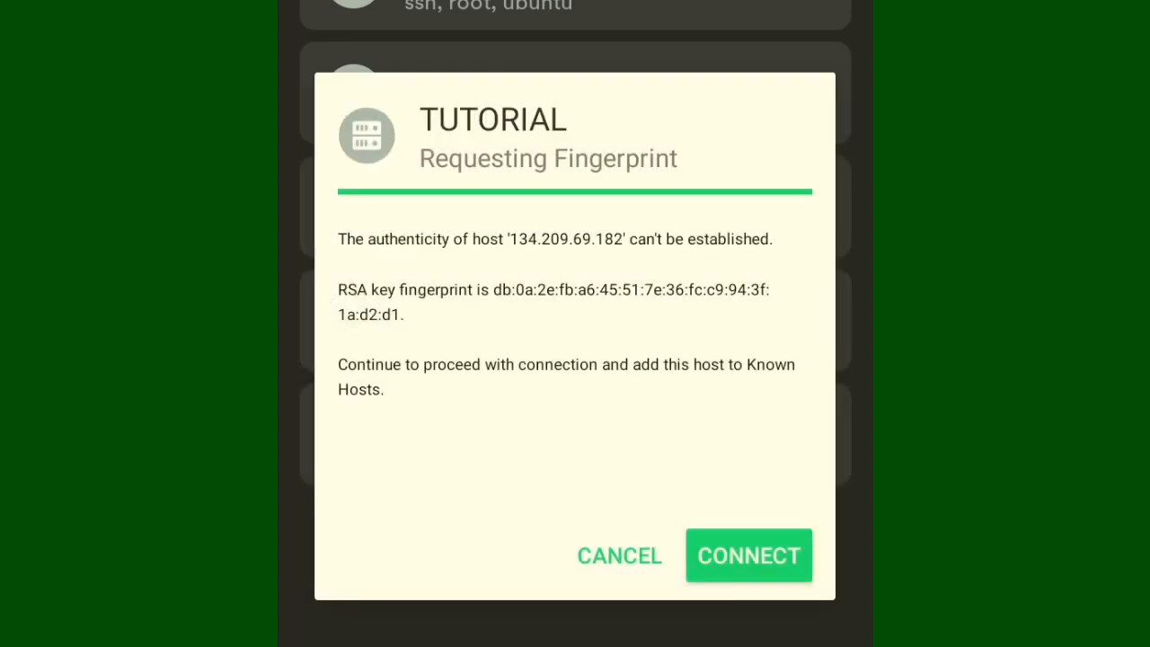
- Accept the droplet's host key so it is added to Known Hosts and the root session opens
{"action": "left_click", "coordinate": [748, 555]}
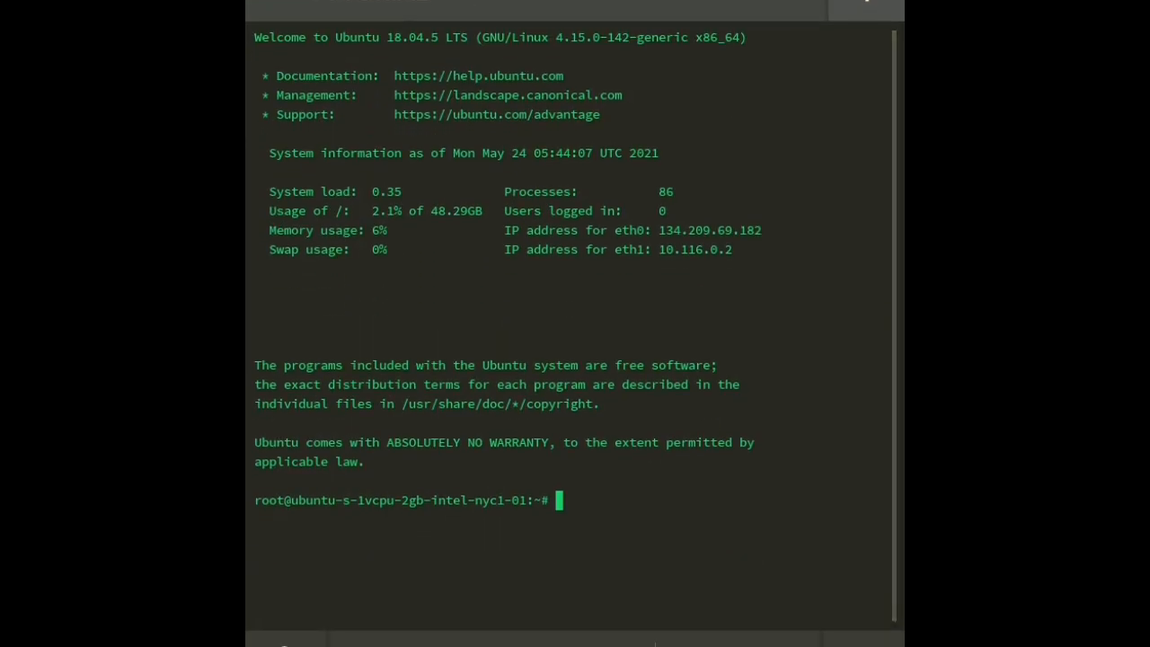
- Run sudo apt update, ending with 22 packages upgradable
{"action": "type", "text": "su"}
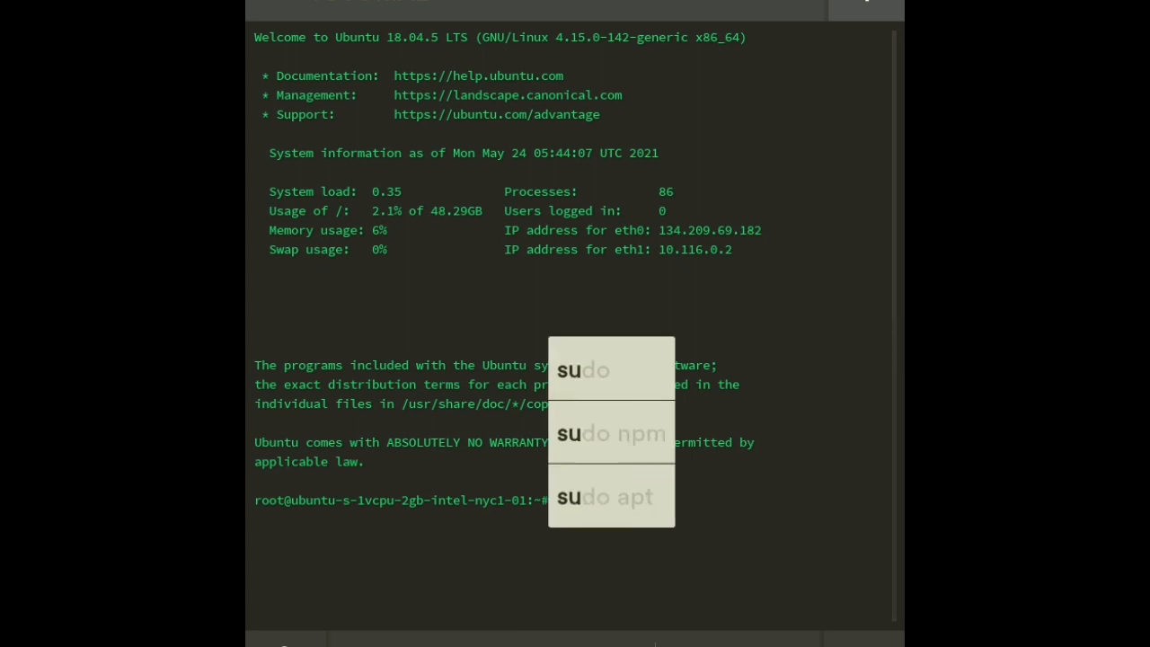
{"action": "type", "text": "sudo"}
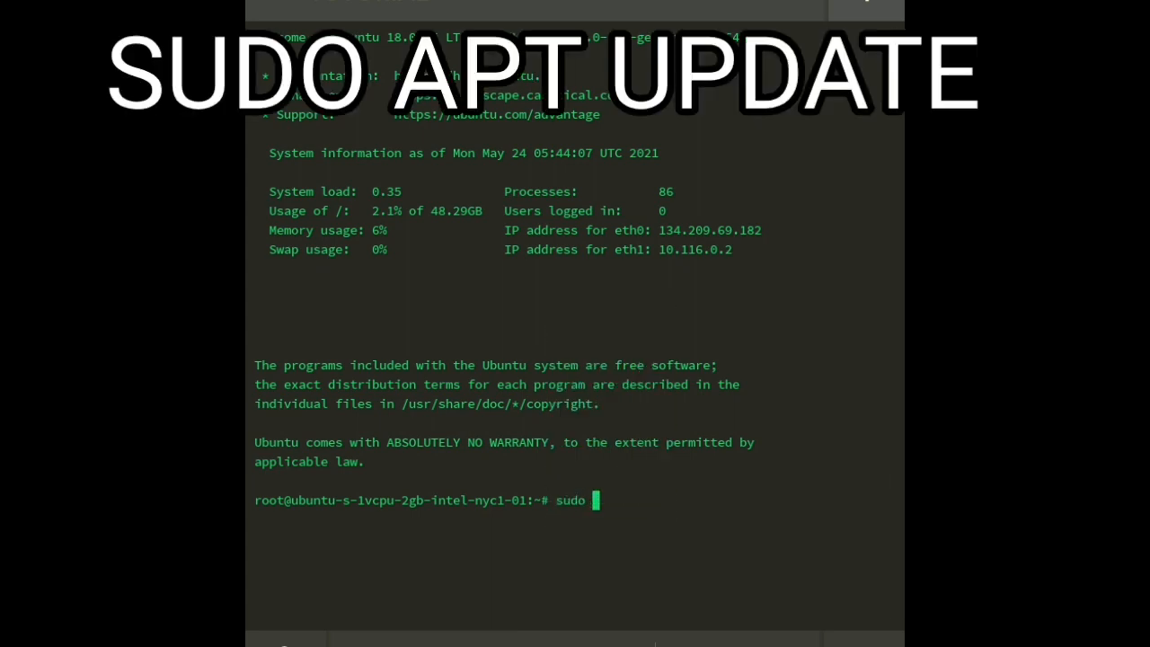
{"action": "type", "text": "apt"}
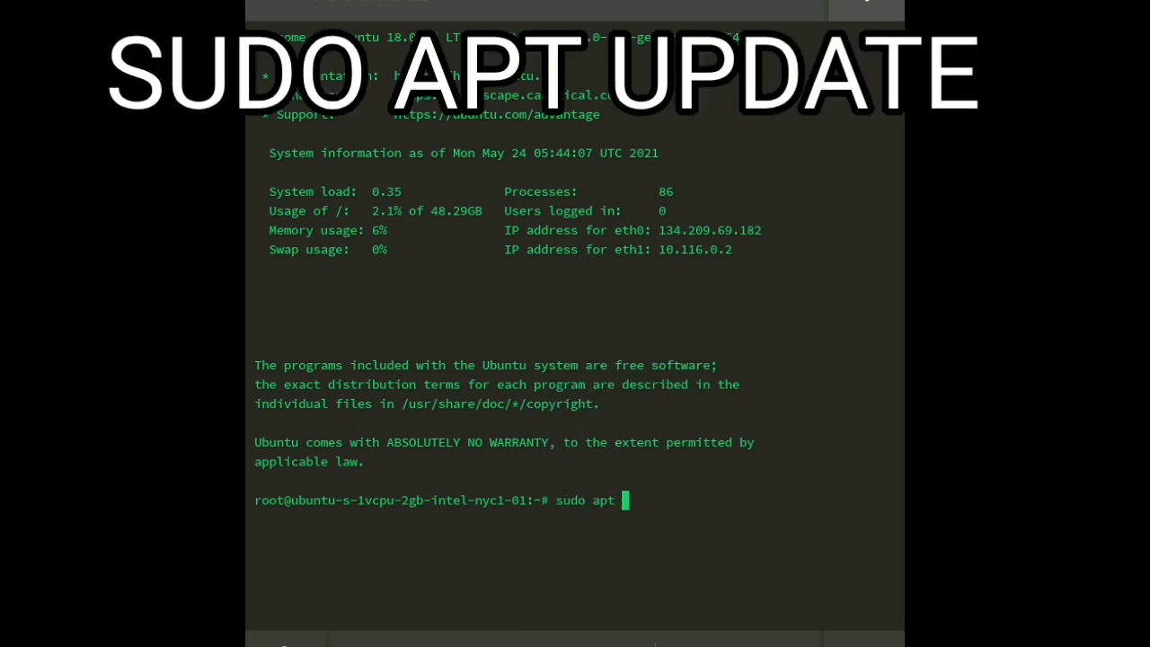
{"action": "type", "text": "updat"}
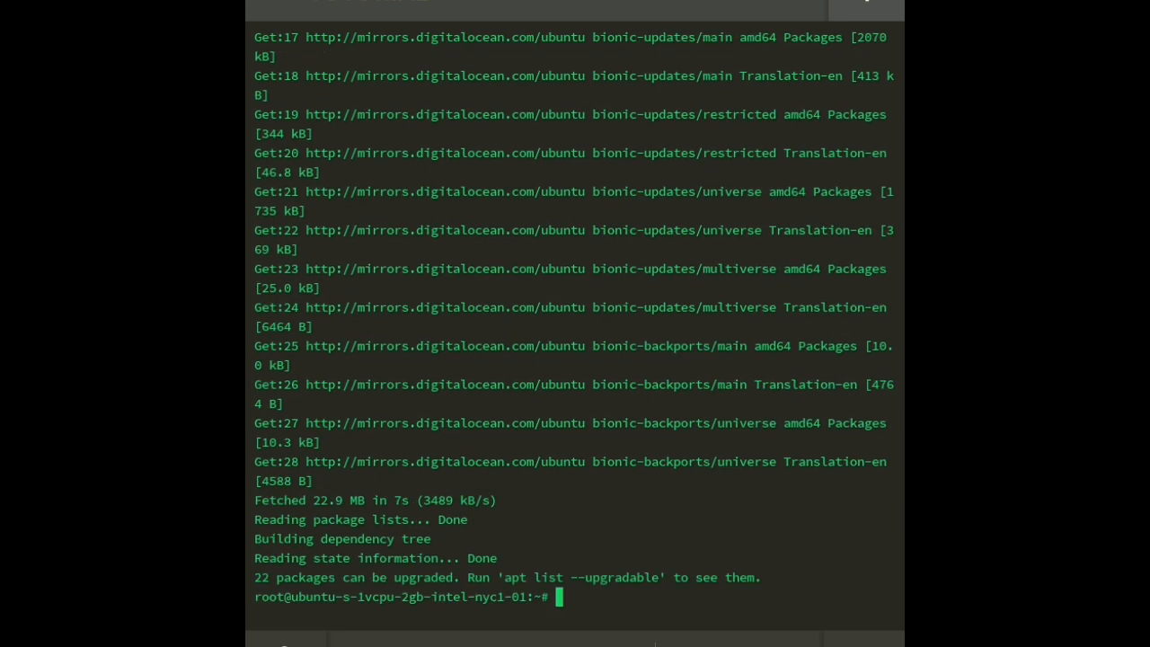
{"action": "type", "text": "sudo a"}
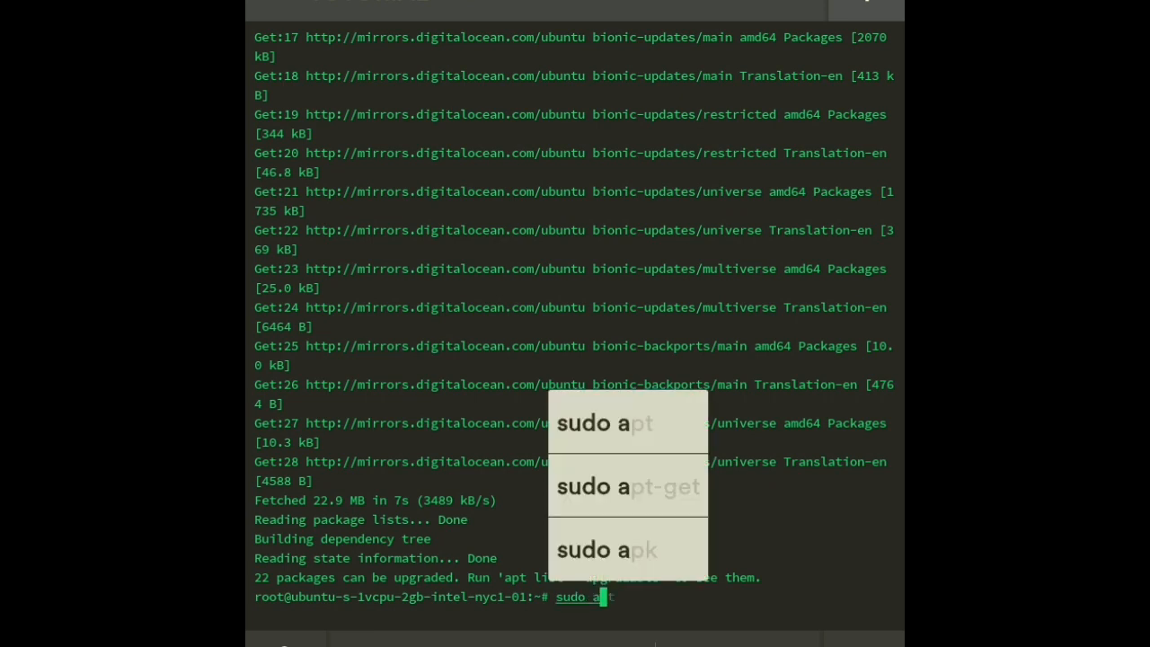
- Install nodejs 8.10.0 with sudo apt install nodejs, confirming with y
{"action": "type", "text": "pt"}
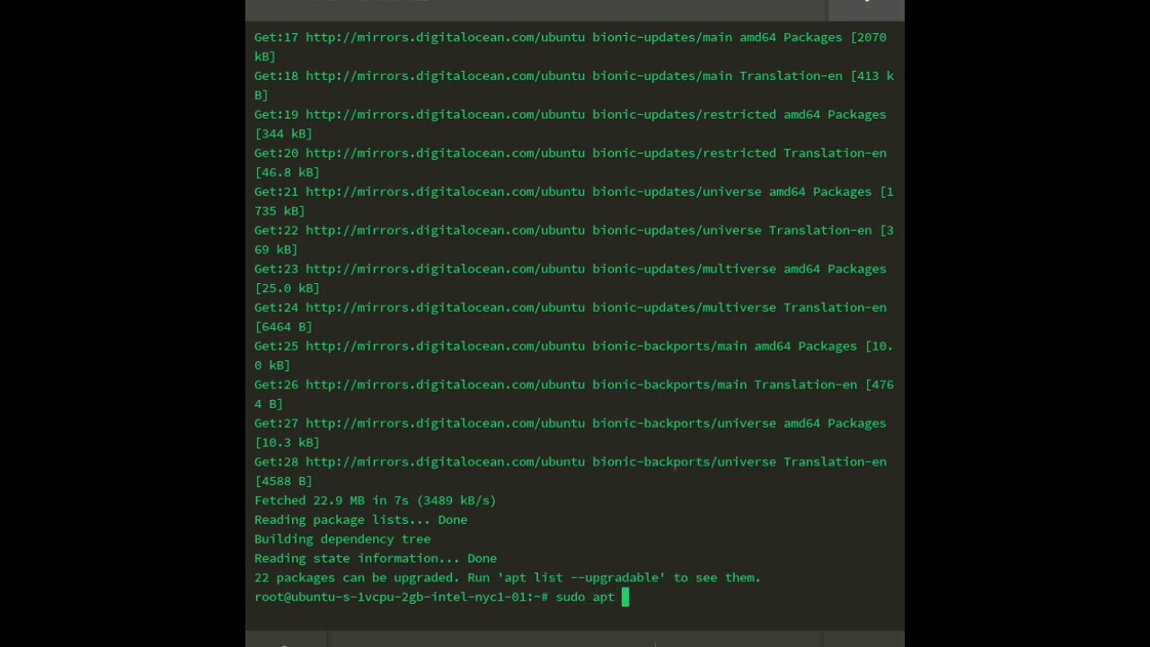
{"action": "type", "text": "install"}
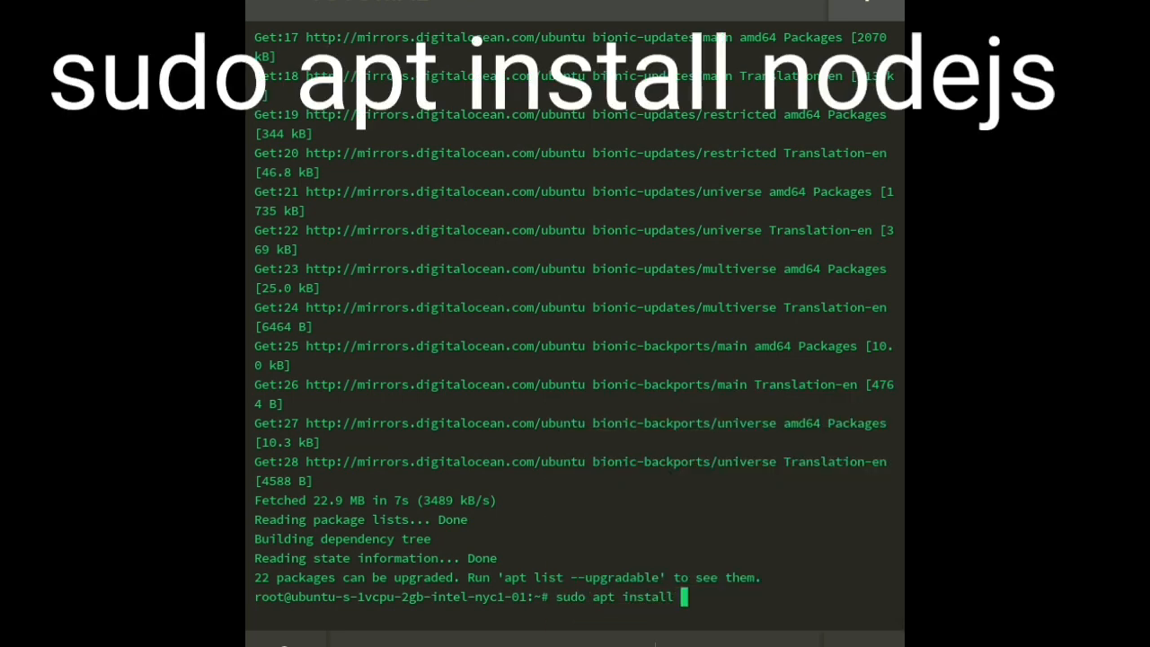
{"action": "type", "text": "nodejs"}
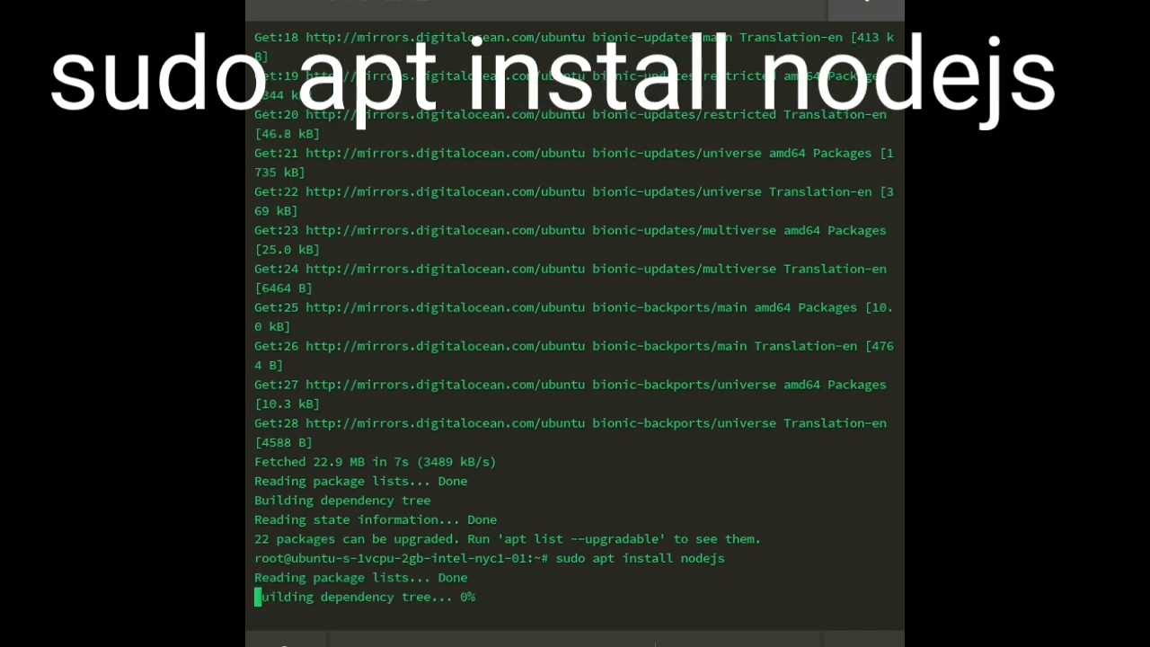
{"action": "type", "text": "y"}
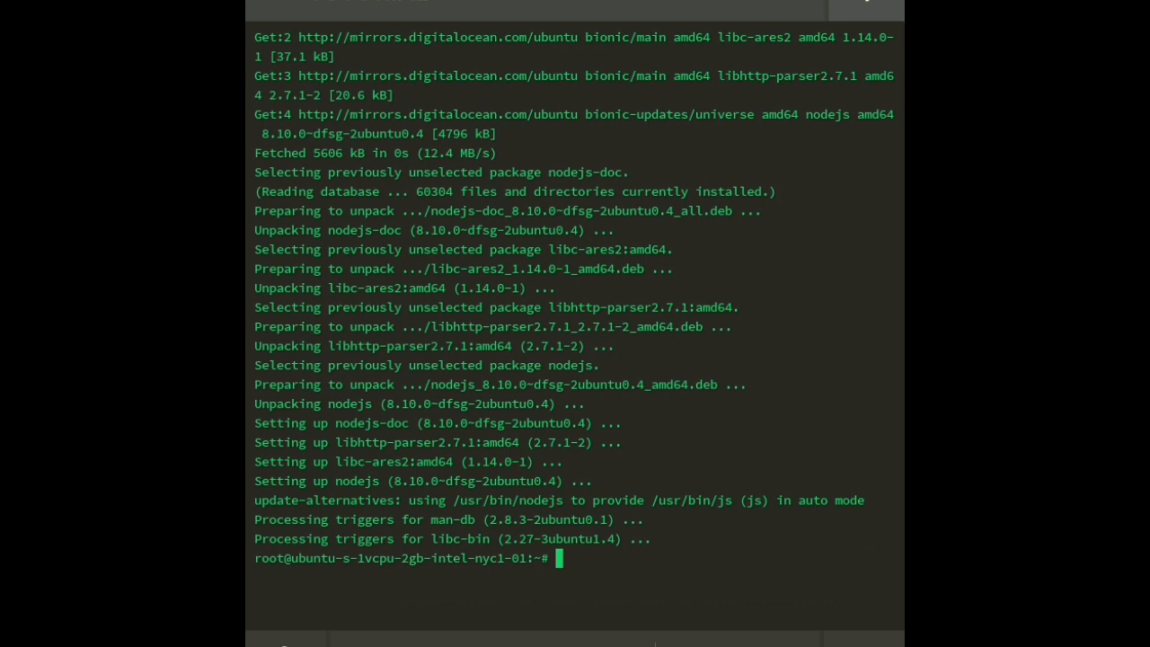
{"action": "type", "text": "node"}
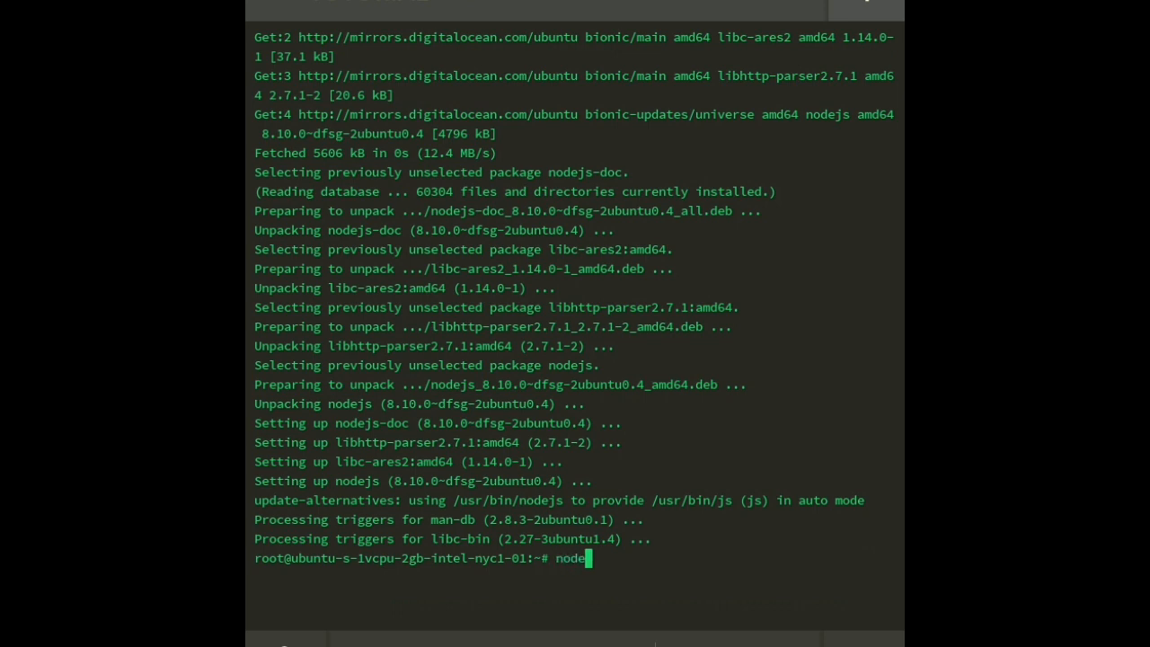
- Confirm node -v shows v8.10.0, then install npm 3.5.2 with apt
{"action": "type", "text": "-v"}
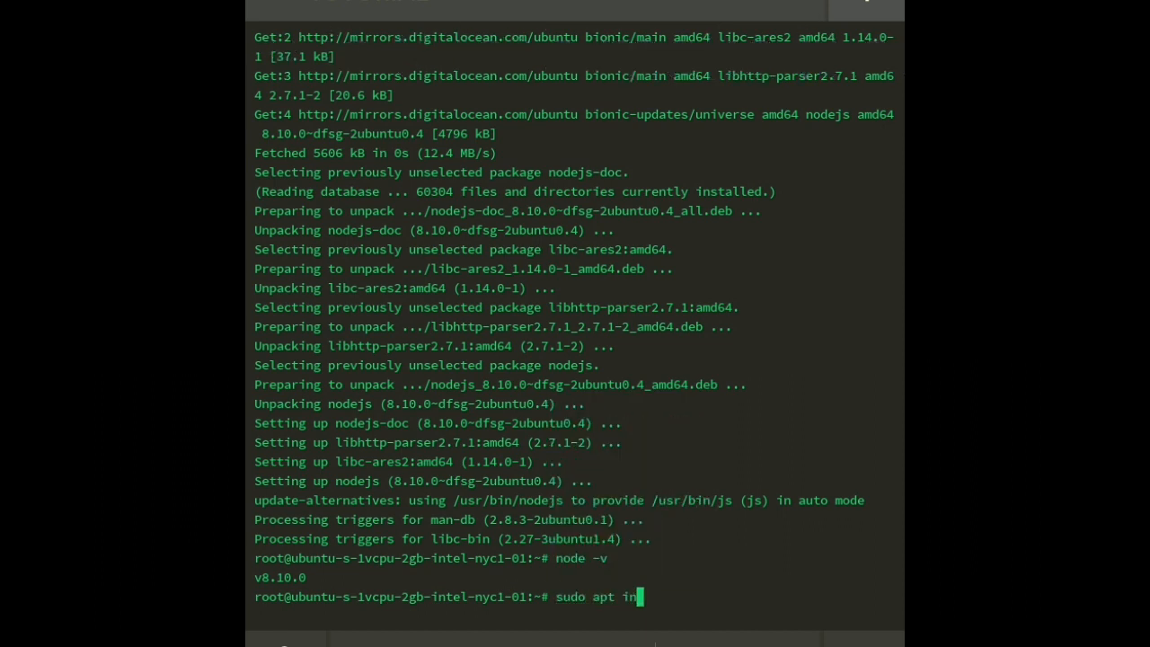
{"action": "type", "text": "stall"}
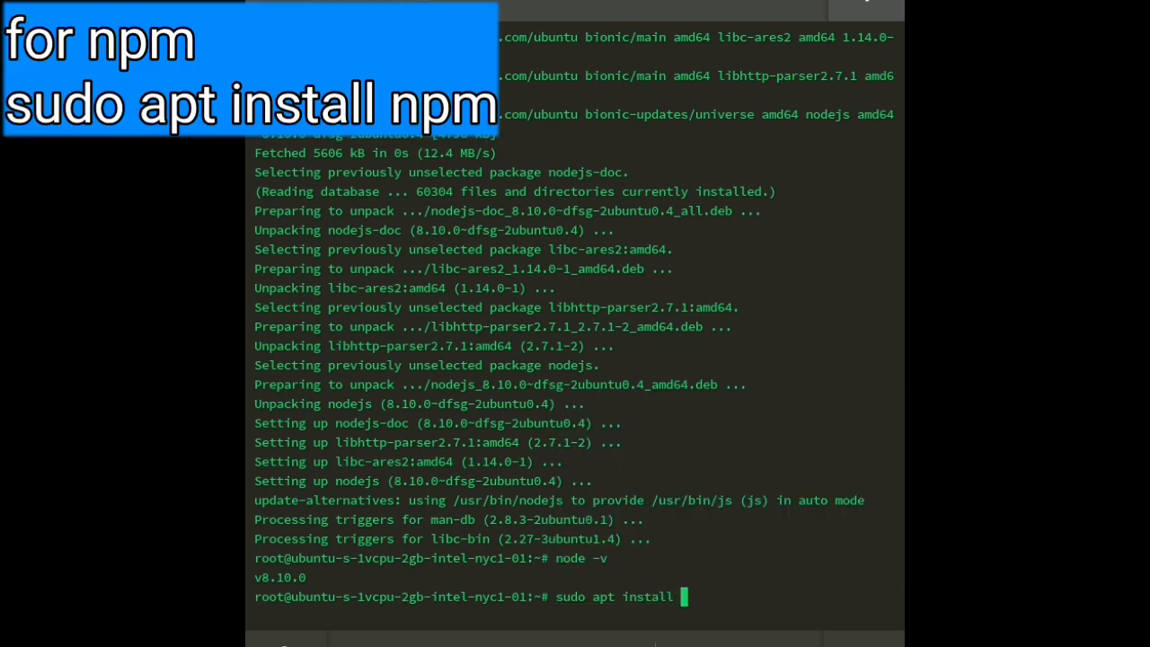
{"action": "type", "text": "npm"}
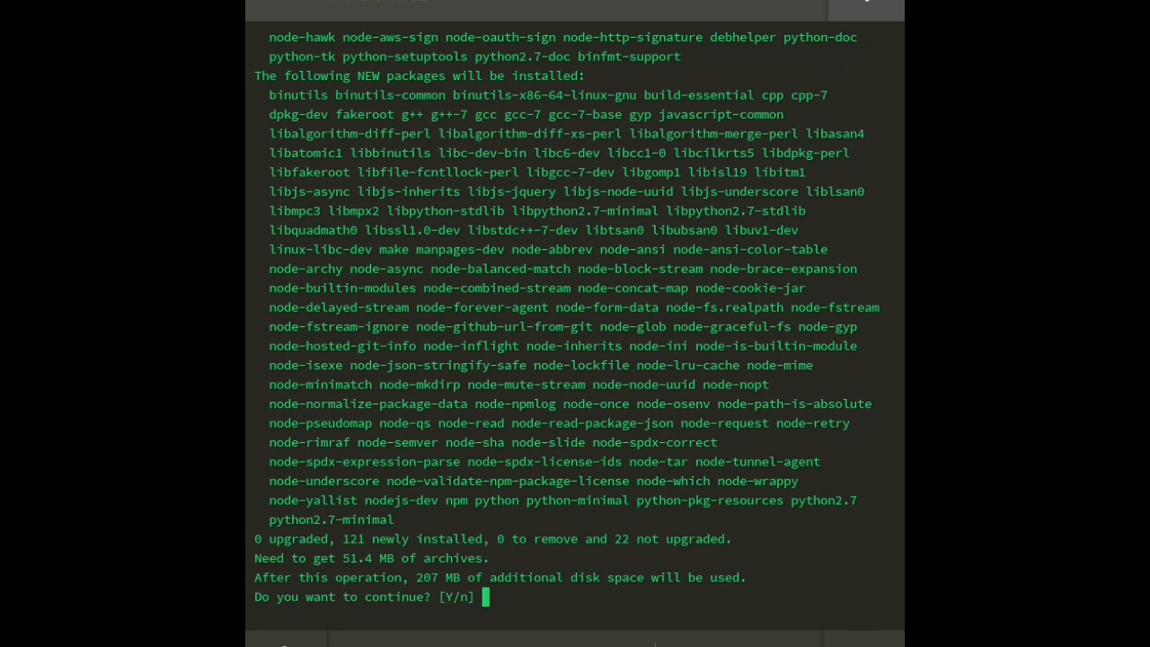
{"action": "type", "text": "y"}
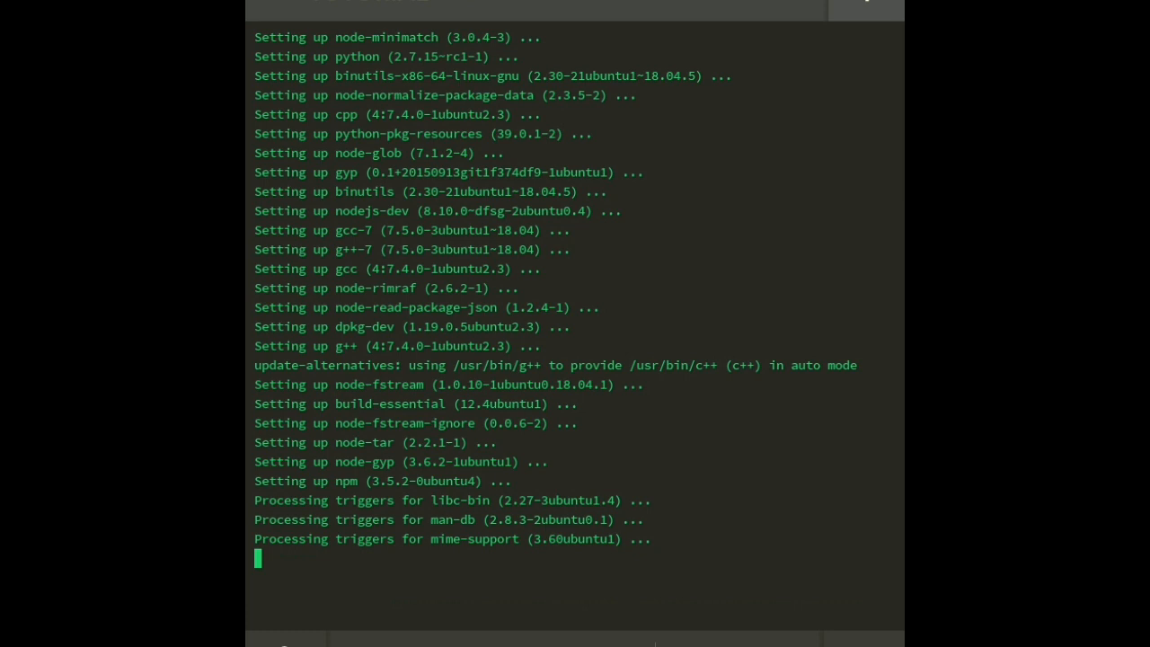
{"action": "type", "text": "sudo npm install"}
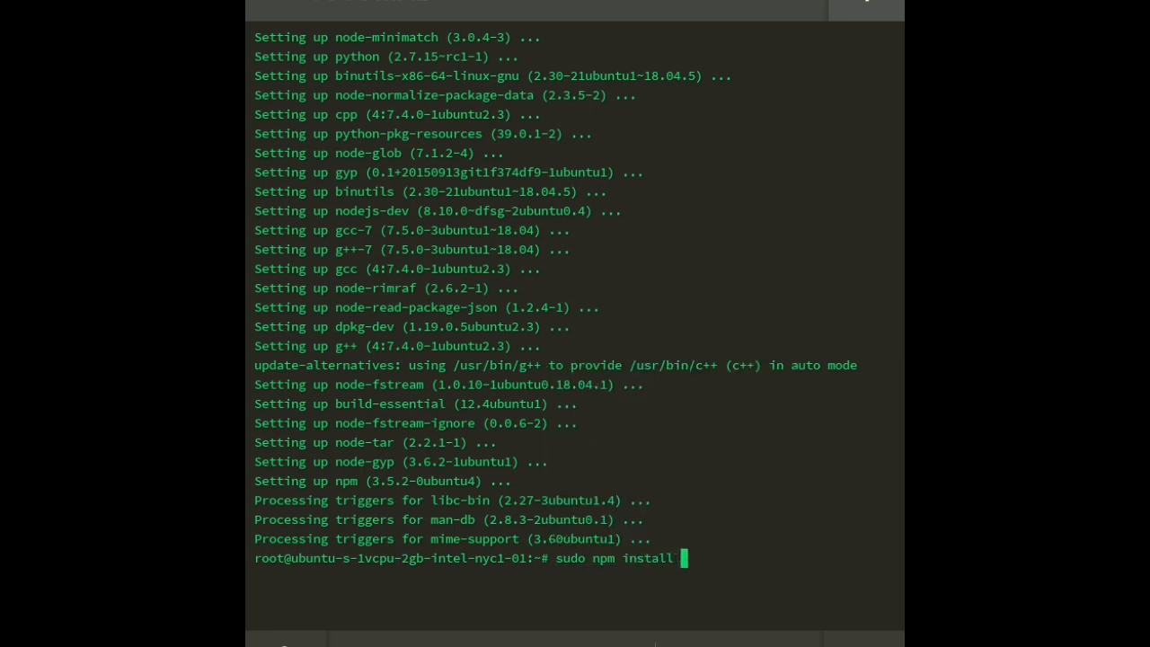
{"action": "type", "text": "n -g"}
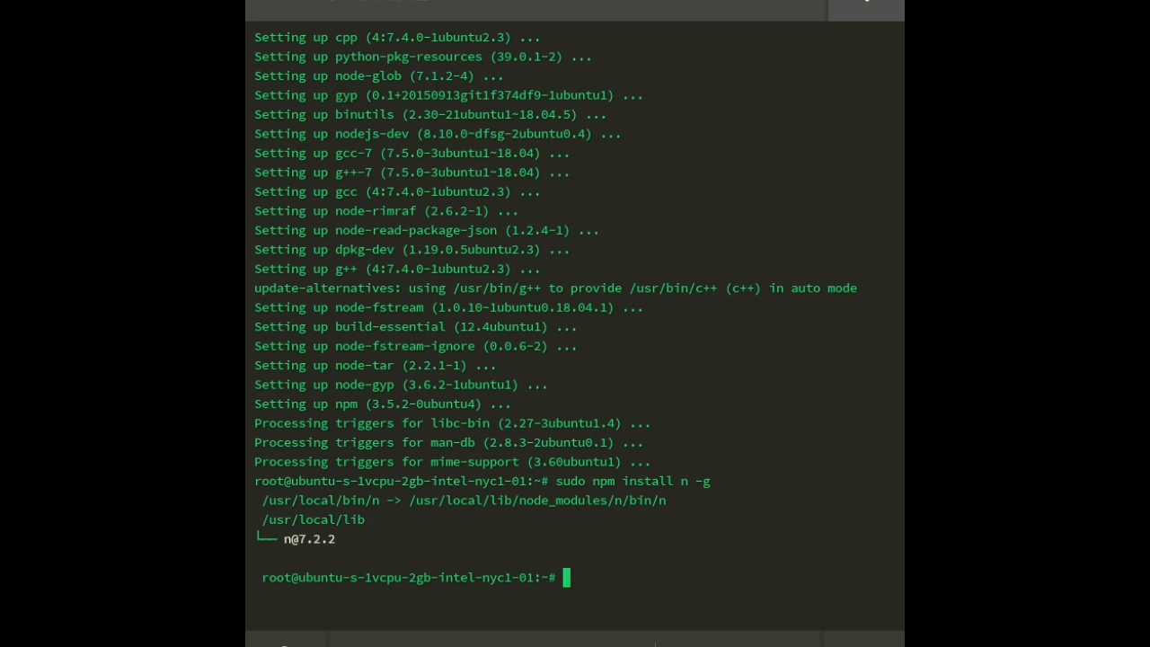
- Run sudo n stable to get Node v14.17.0, then recheck node -v
{"action": "type", "text": "sudo"}
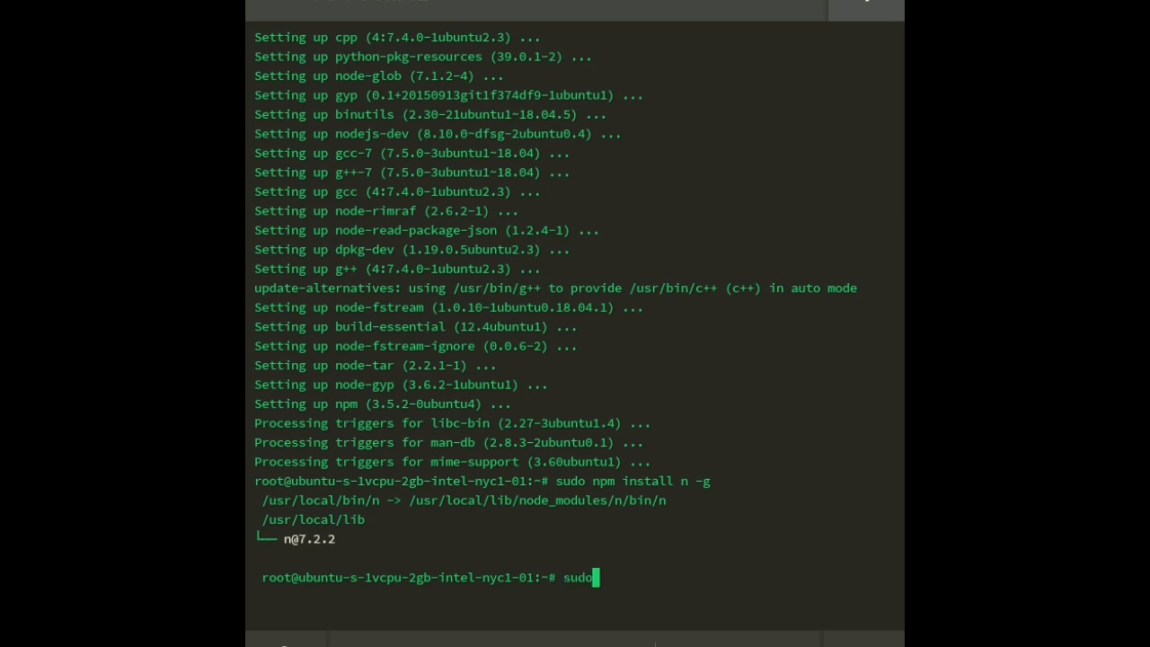
{"action": "type", "text": "n stable"}
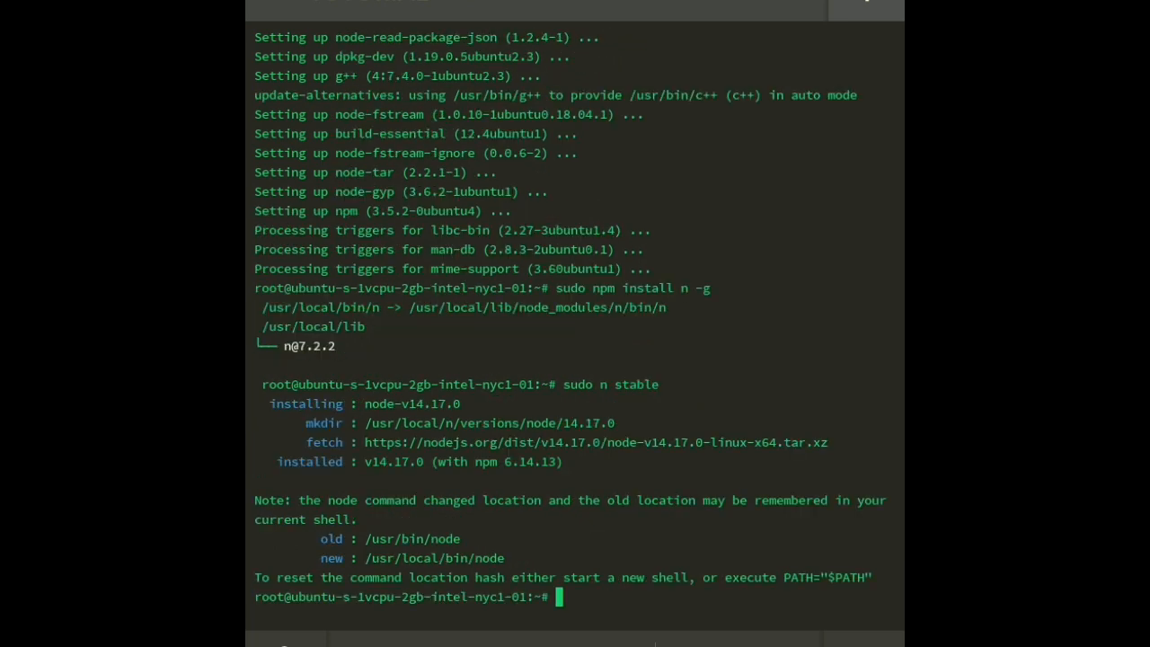
{"action": "type", "text": "nofe"}
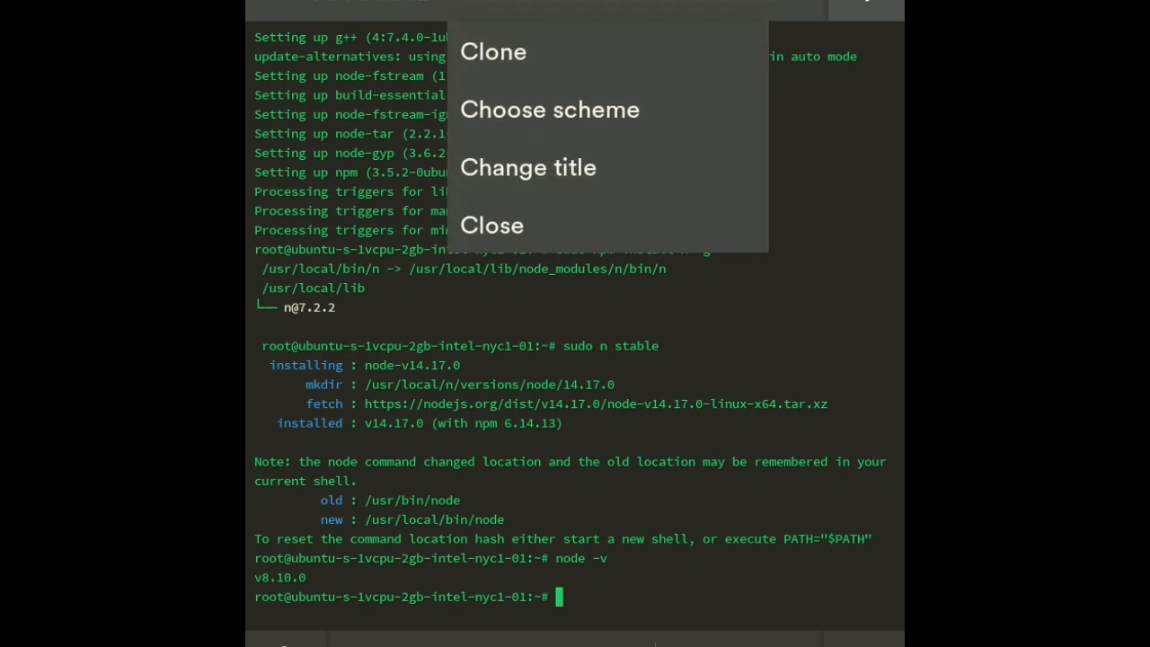
- Close the session, reconnect to the droplet, and run node -v again
{"action": "left_click", "coordinate": [491, 224]}
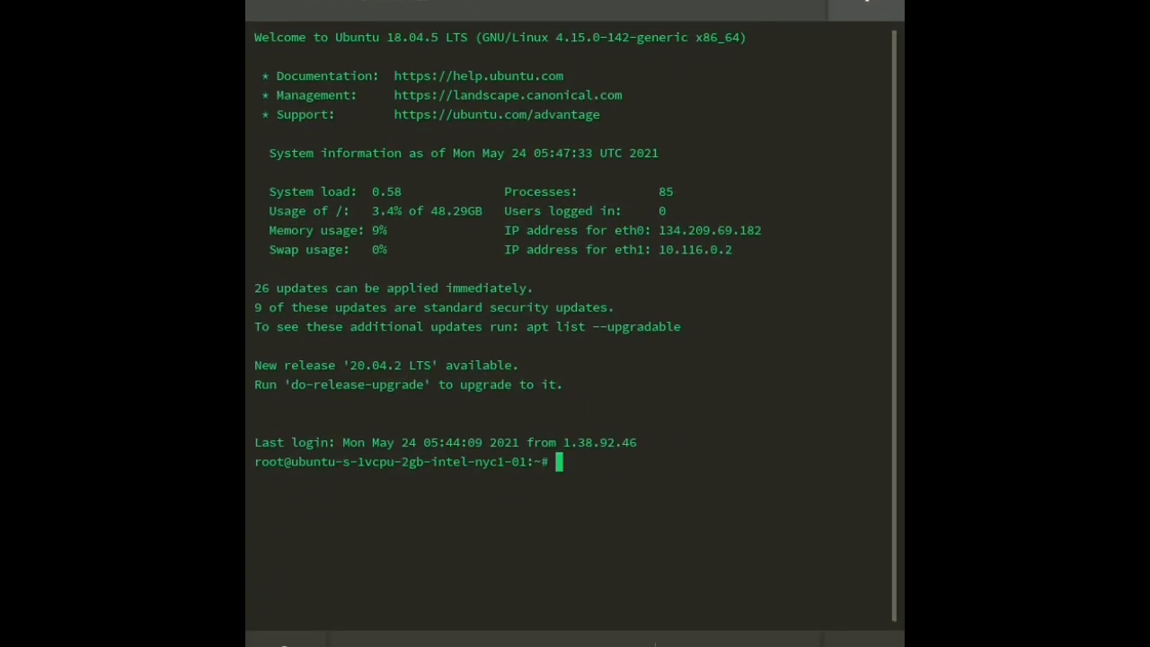
{"action": "type", "text": "nofe"}
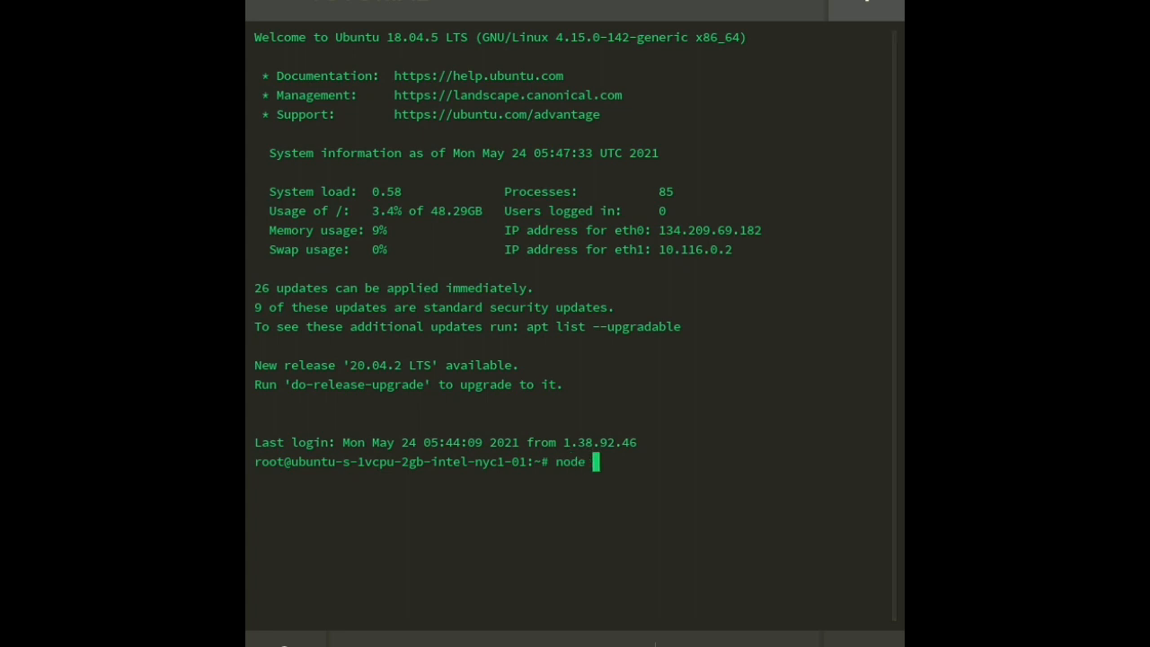
{"action": "type", "text": "-v"}
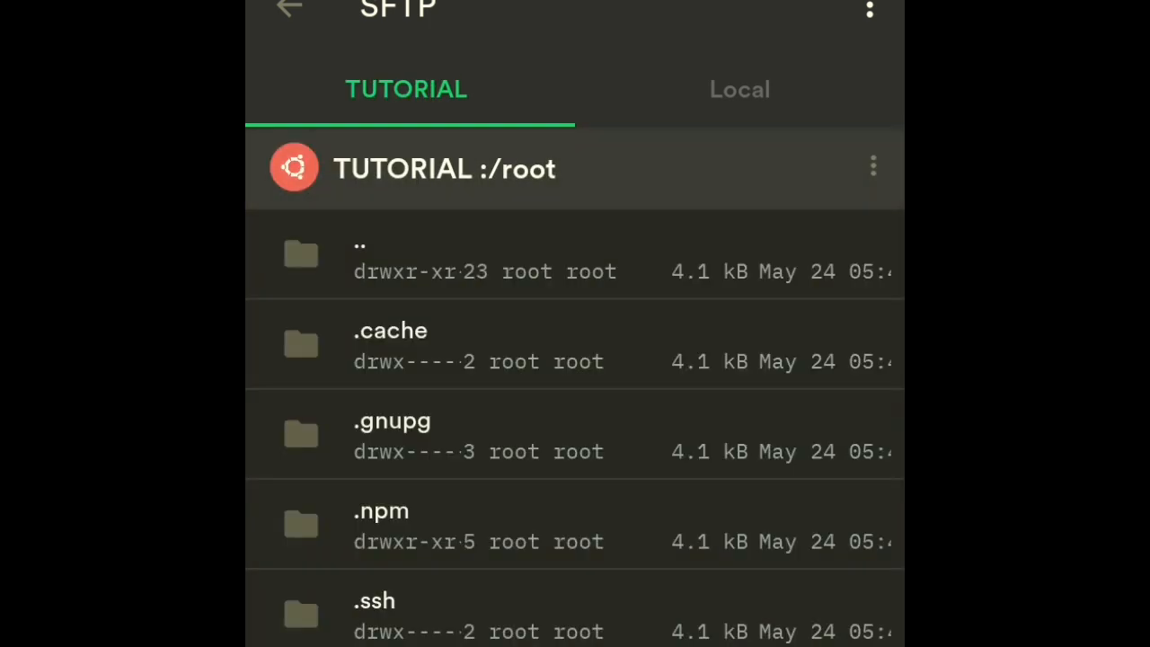
- Browse the local Download/TUTORIAL folder (index.js, package.json), then return to the terminal
{"action": "left_click", "coordinate": [740, 89]}
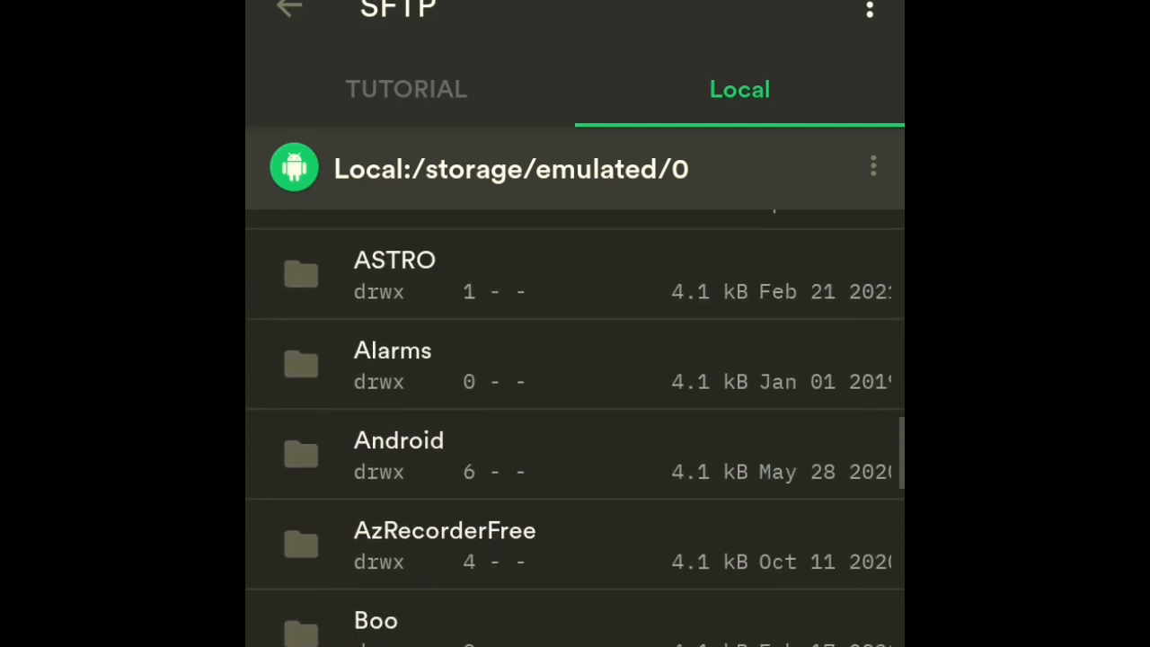
{"action": "scroll", "scroll_direction": "down", "scroll_amount": 3}
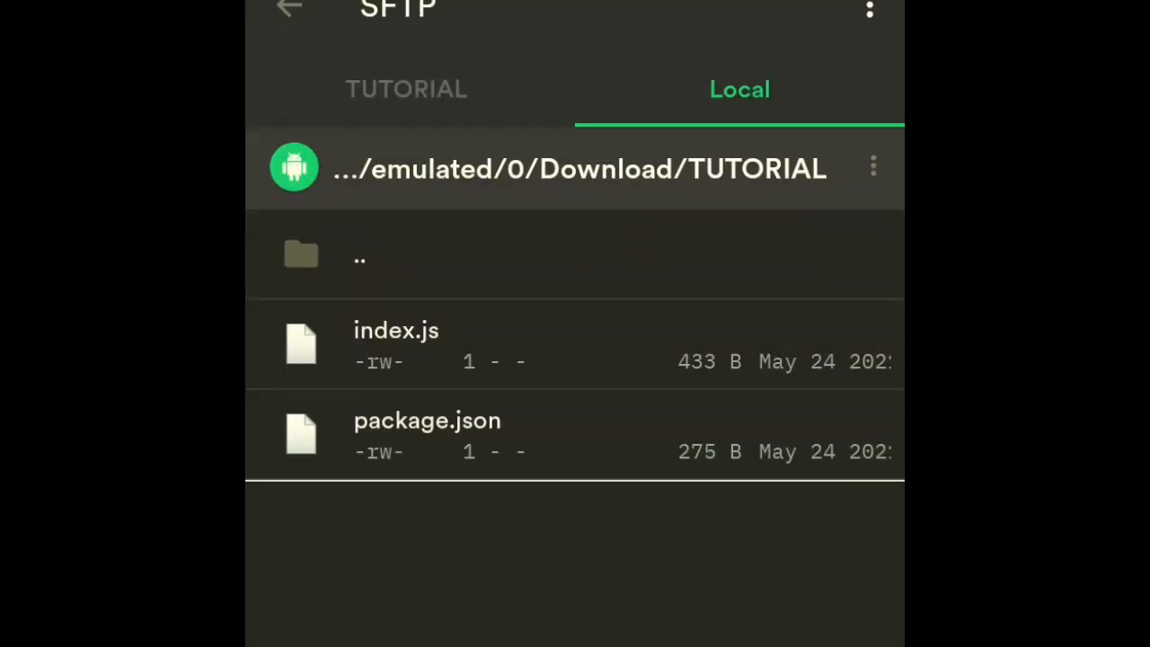
{"action": "left_click", "coordinate": [406, 89]}
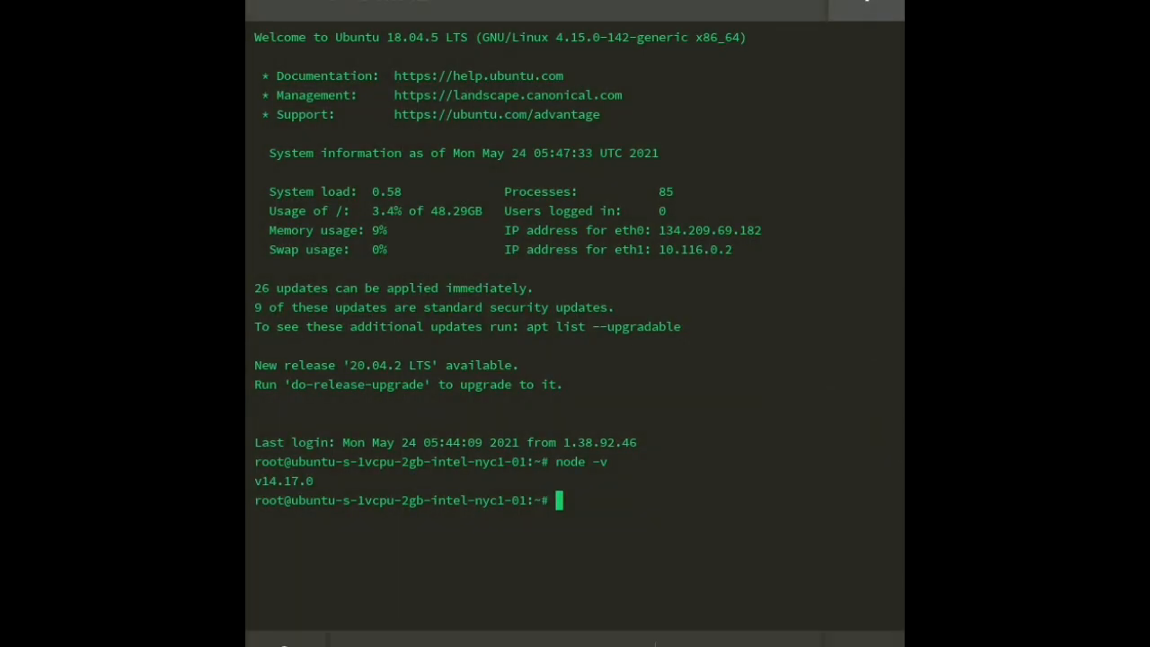
- Install discord.js in the bot project with 'npm i discord.js'
{"action": "type", "text": "npm"}
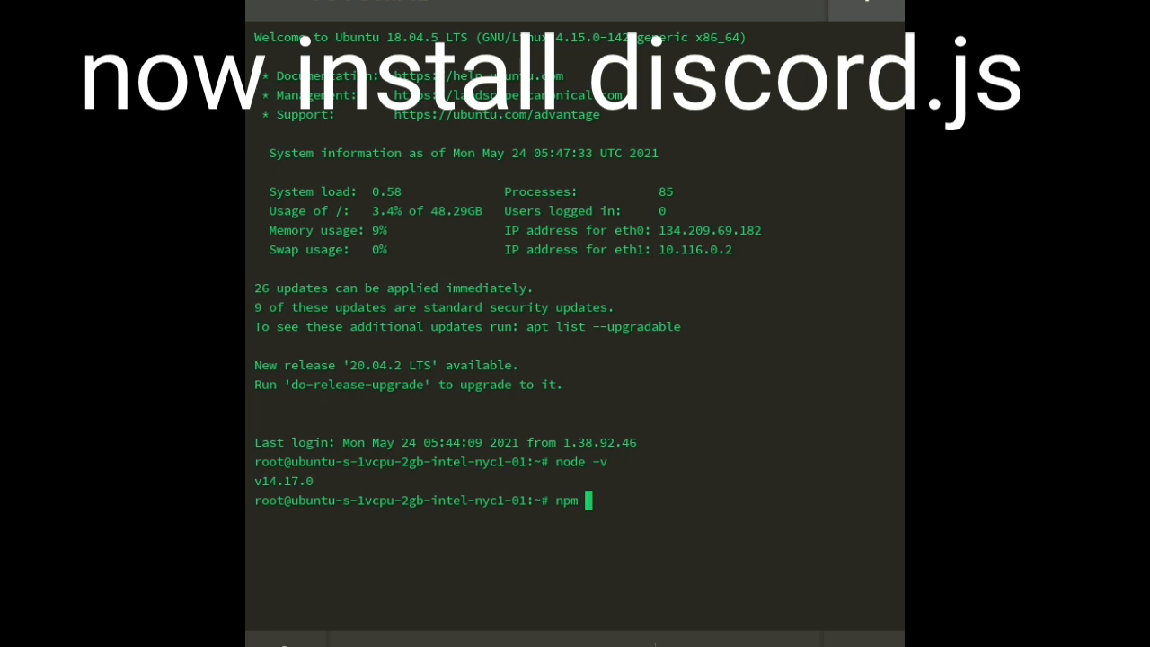
{"action": "type", "text": "i dis"}
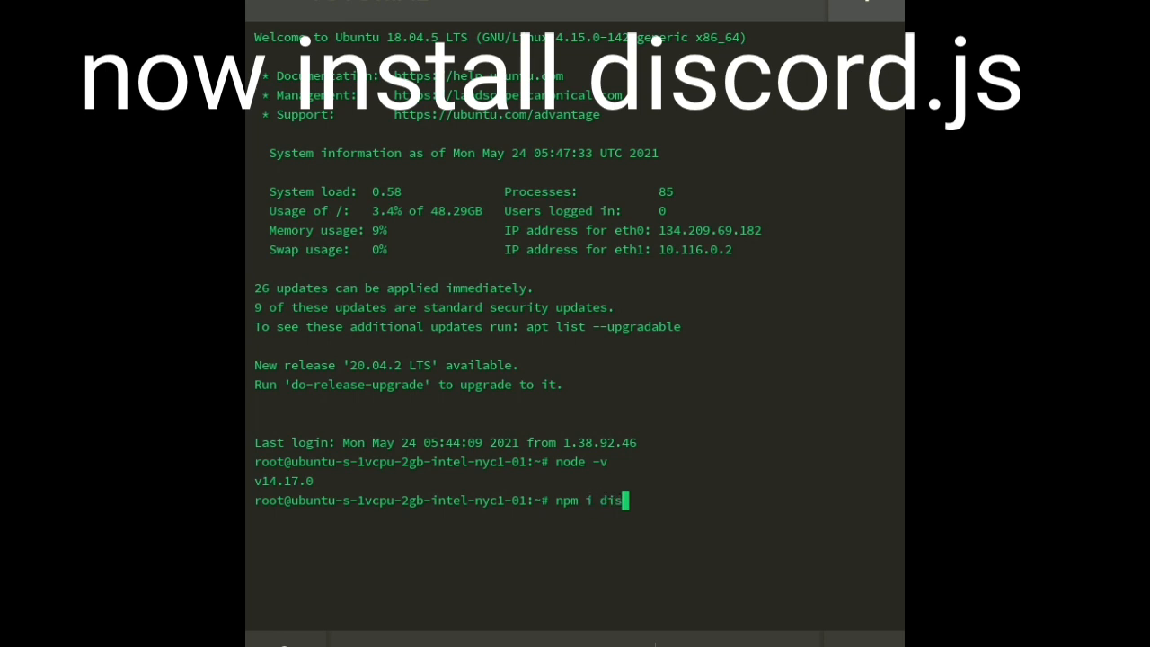
{"action": "type", "text": "cord.j"}
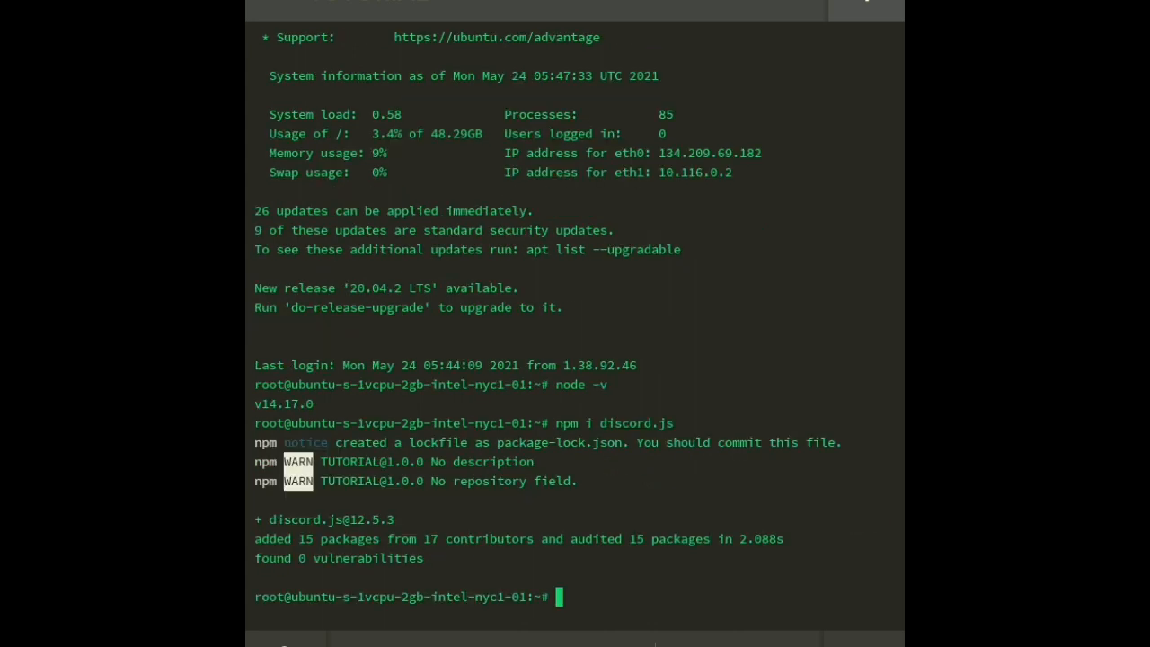
- Install pm2 globally on the droplet with 'sudo npm install pm2 -g'
{"action": "type", "text": "sudo"}
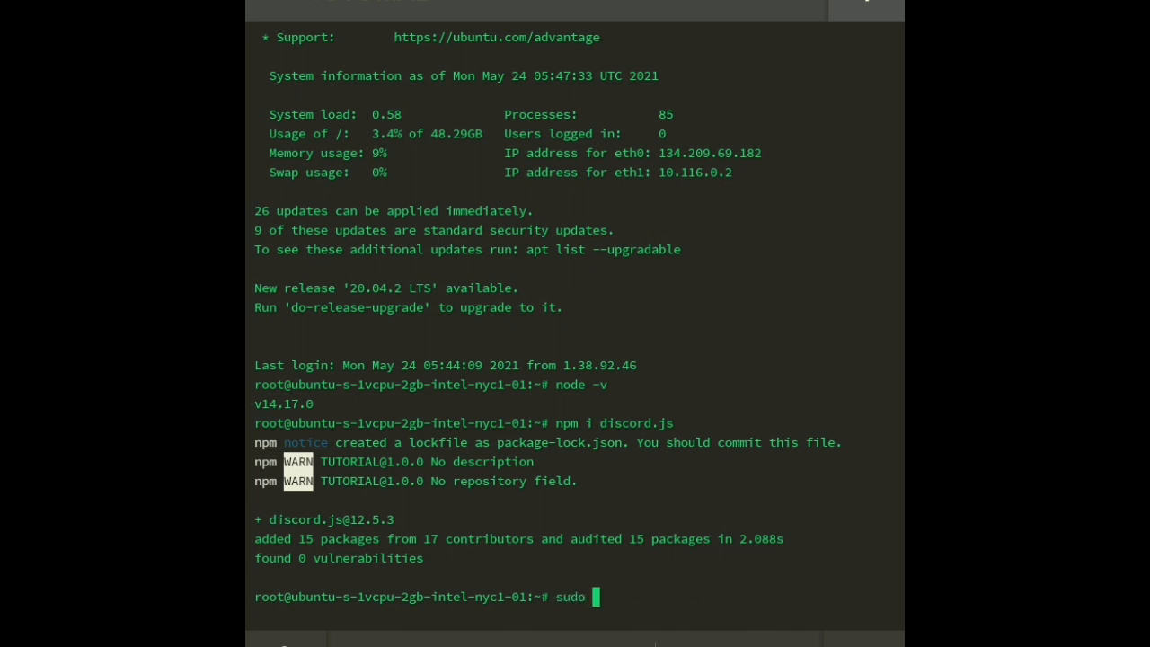
{"action": "type", "text": "npm"}
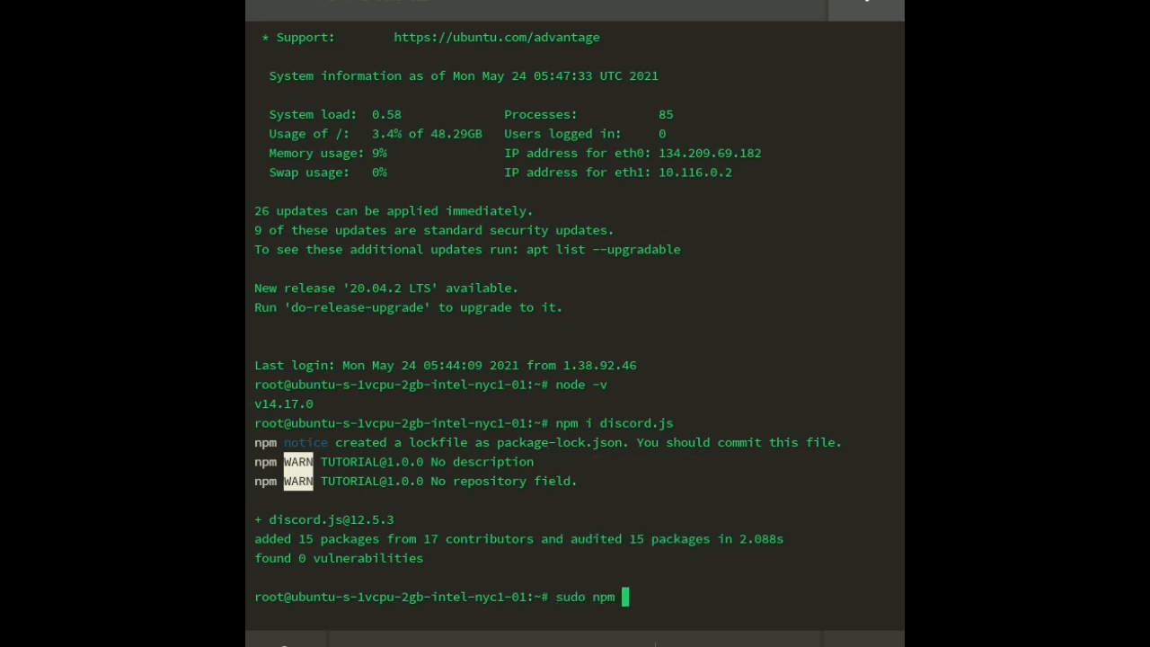
{"action": "type", "text": "install pm2 -g"}
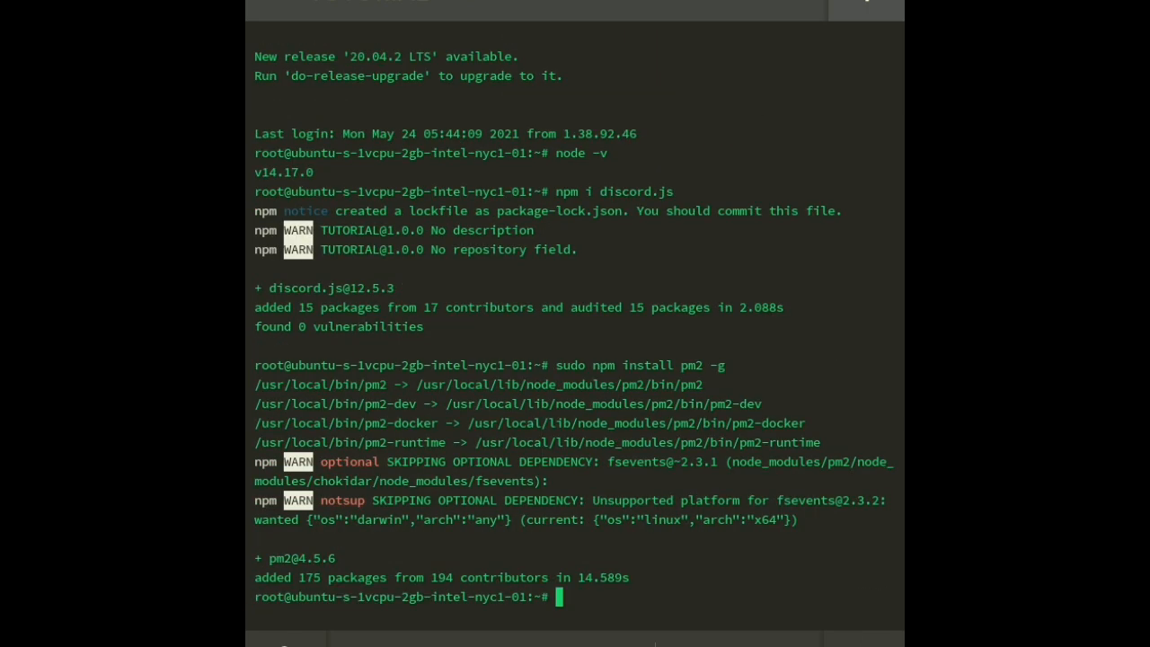
- Delete the old pm2 process, run 'pm2 start index.js', and check the pm2 logs
{"action": "type", "text": "pm2 delete"}
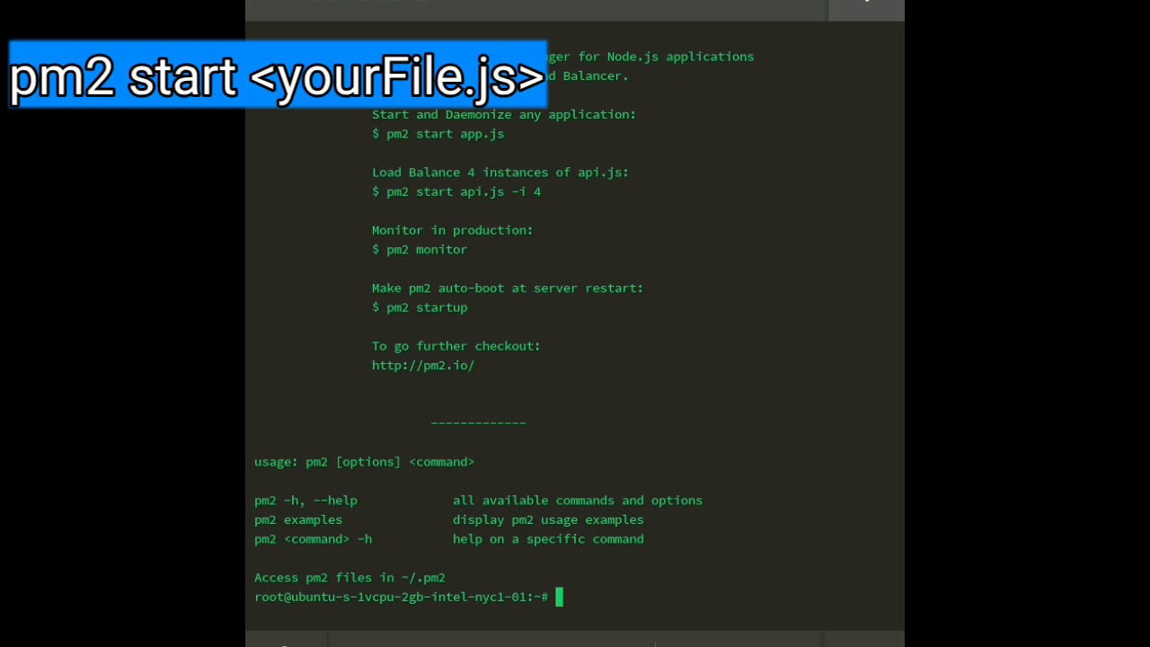
{"action": "type", "text": "pm2 s"}
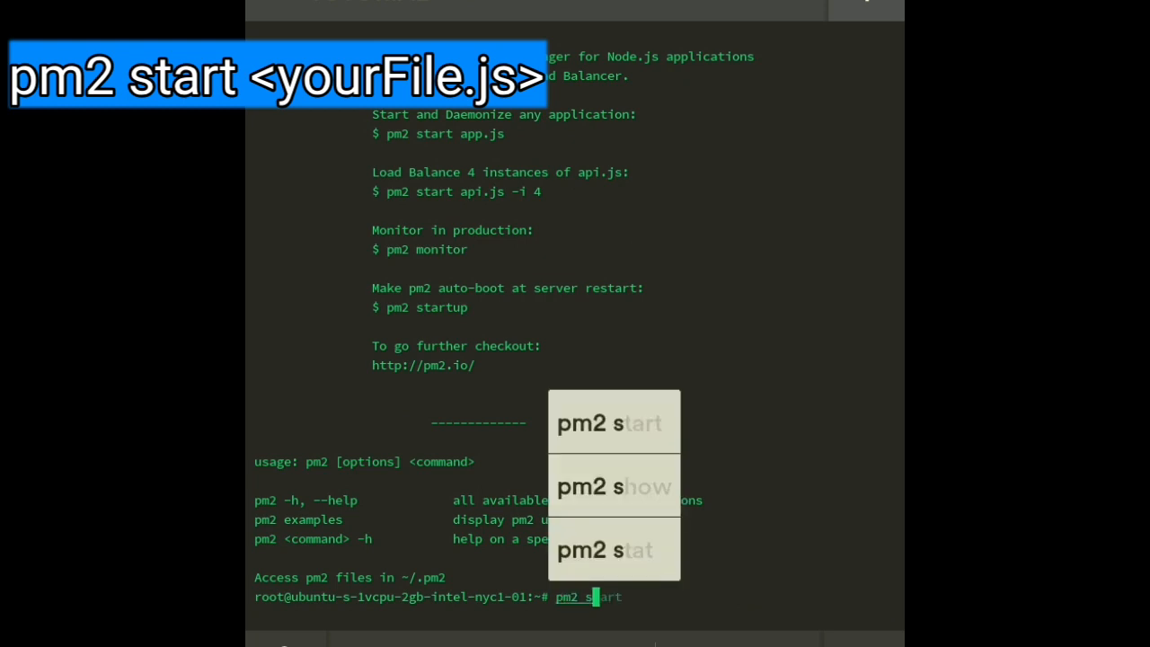
{"action": "type", "text": "tart index.js"}
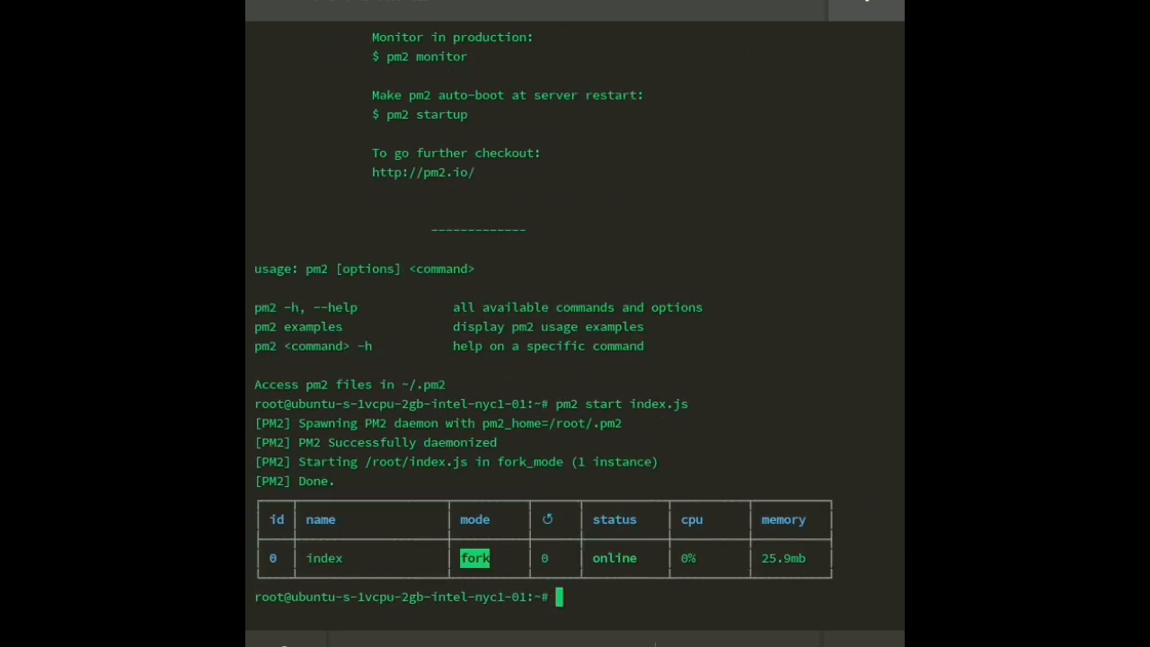
{"action": "type", "text": "pm2 lo"}
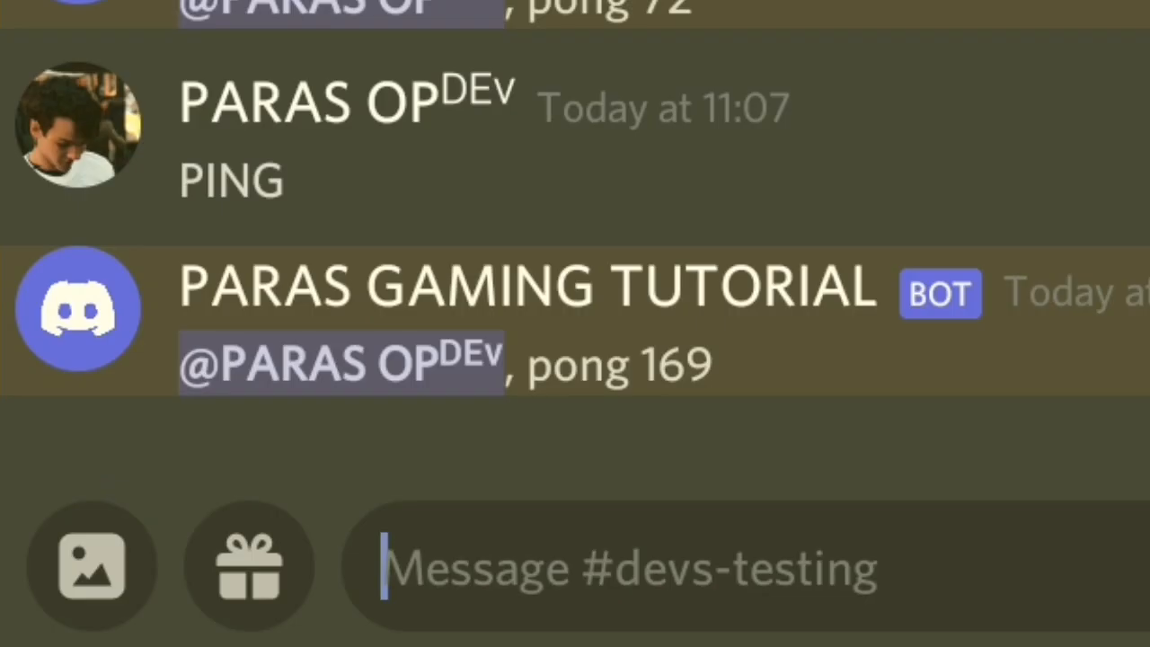
- Ping the bot, post 'YEAH IT'S WORKING' with thanks, then start a #general-chat message
{"action": "type", "text": "PING"}
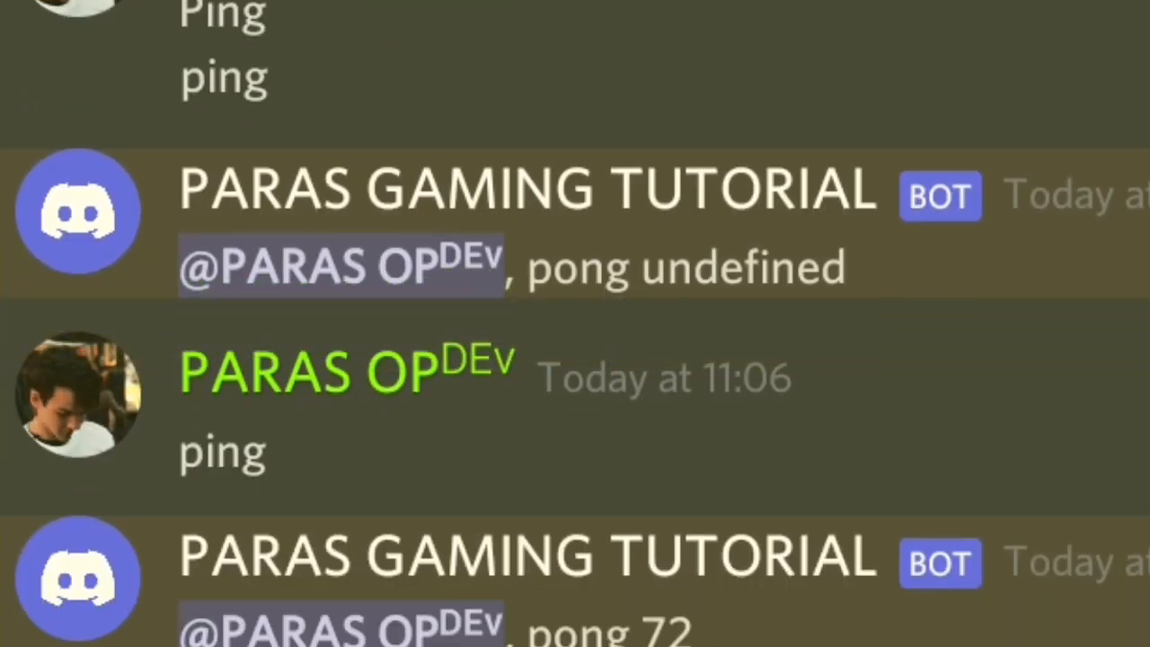
{"action": "type", "text": "YEAH"}
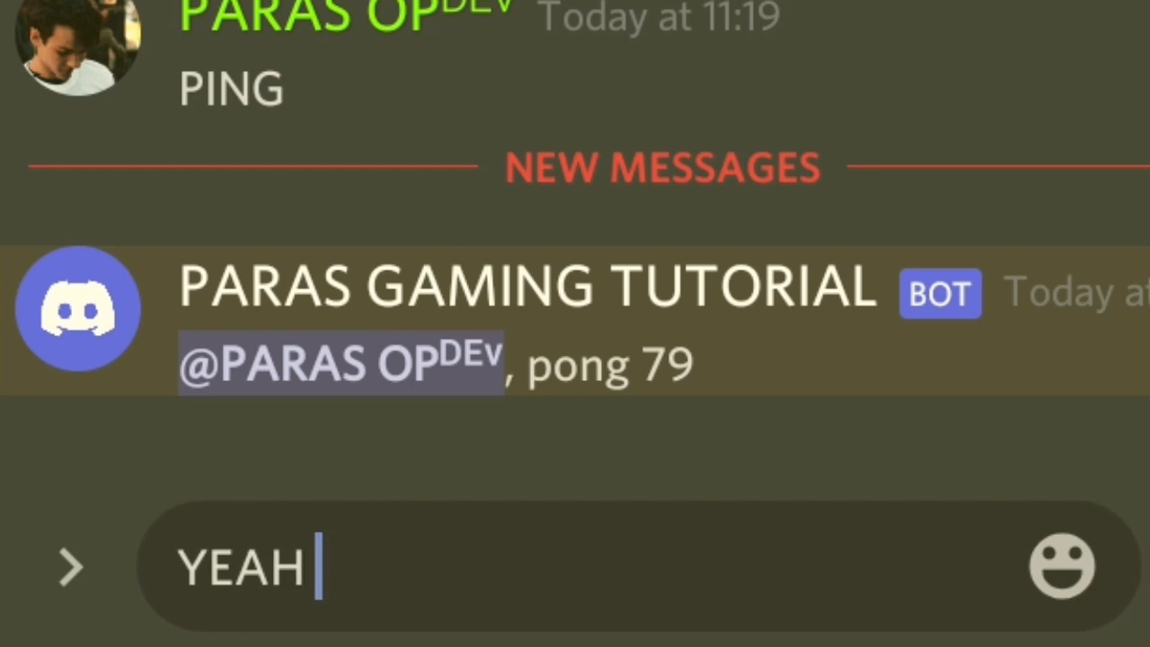
{"action": "type", "text": "IT'S WRO"}
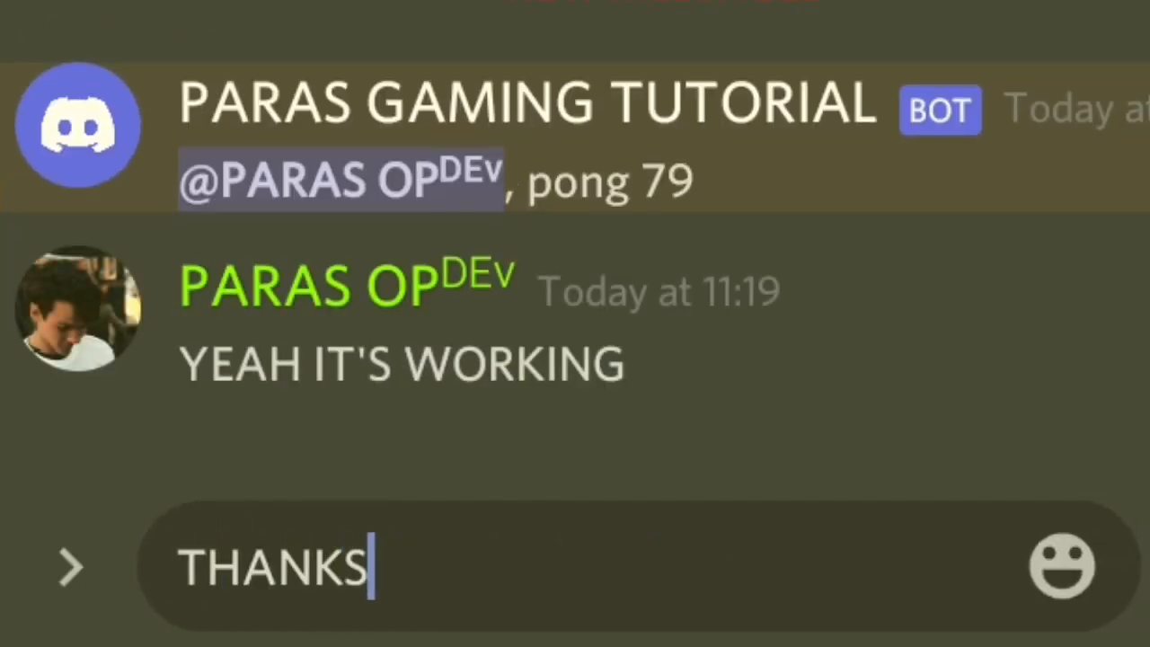
{"action": "type", "text": "FOR WAT"}
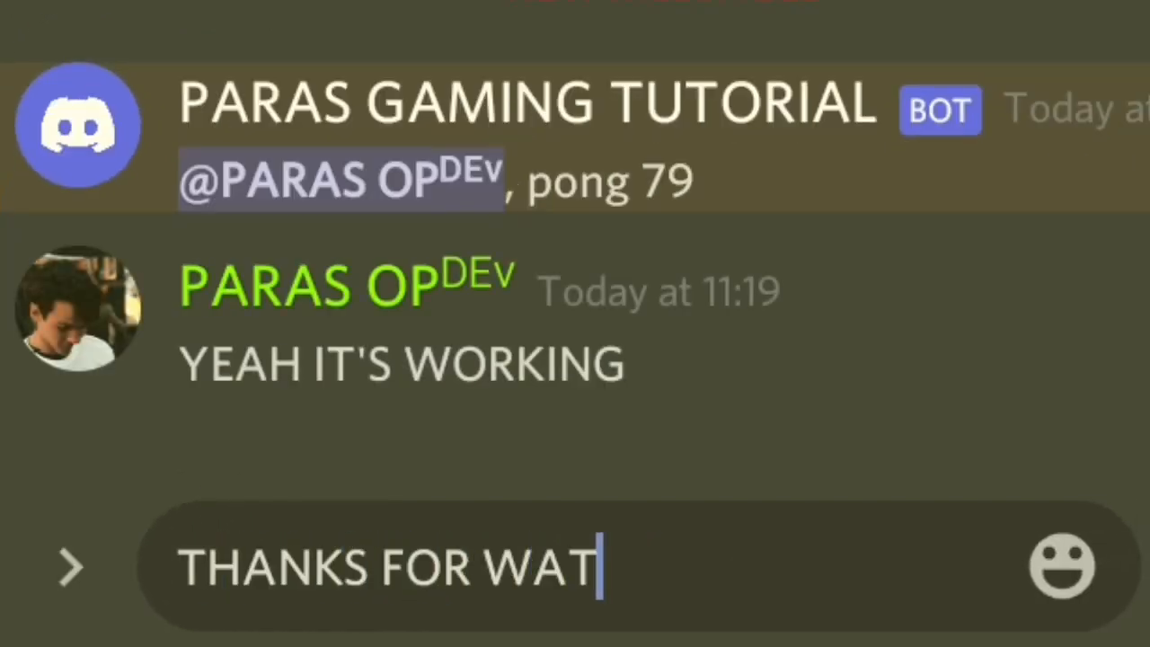
{"action": "key", "text": "Enter"}
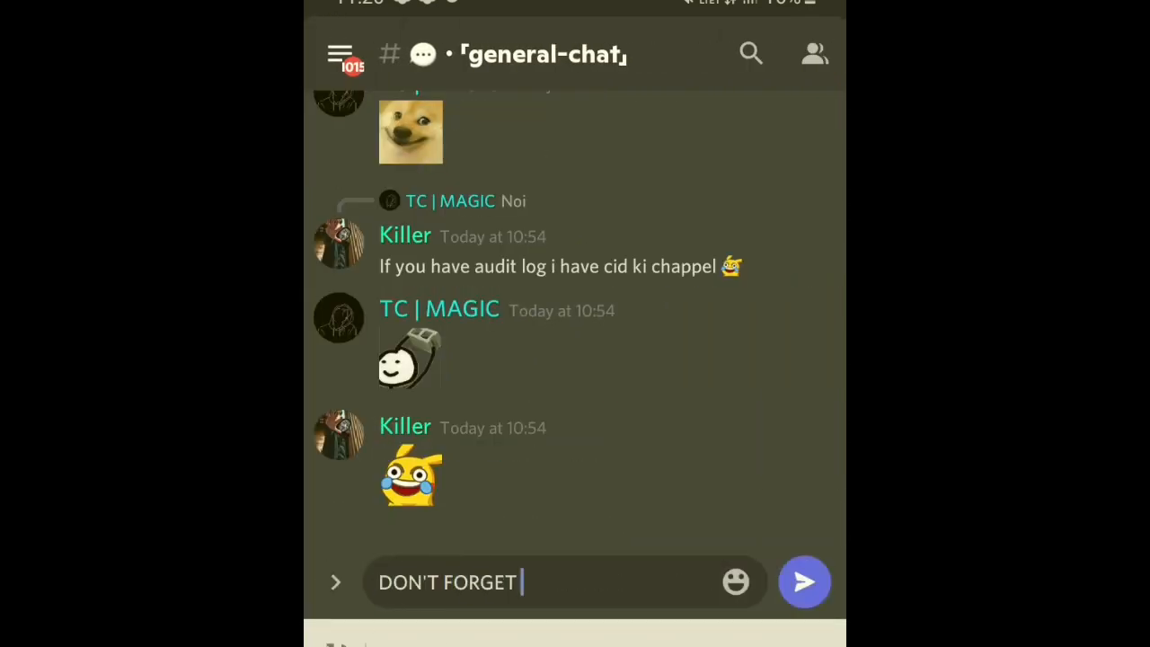
{"action": "type", "text": "TO GO"}
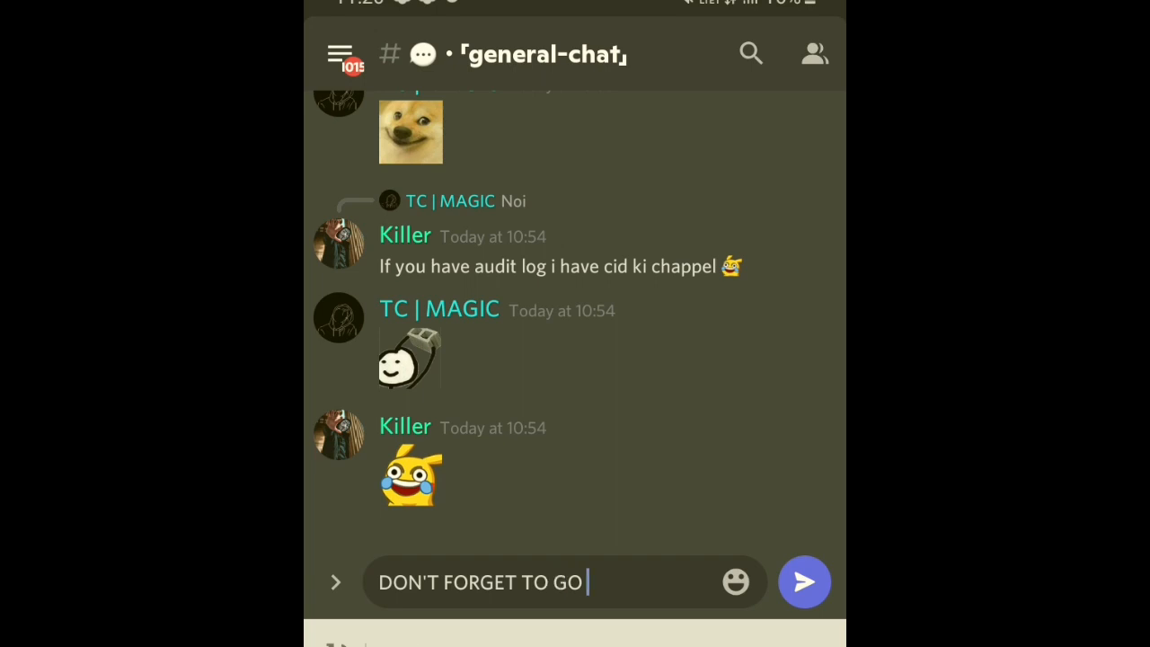
{"action": "type", "text": "JOIN H"}
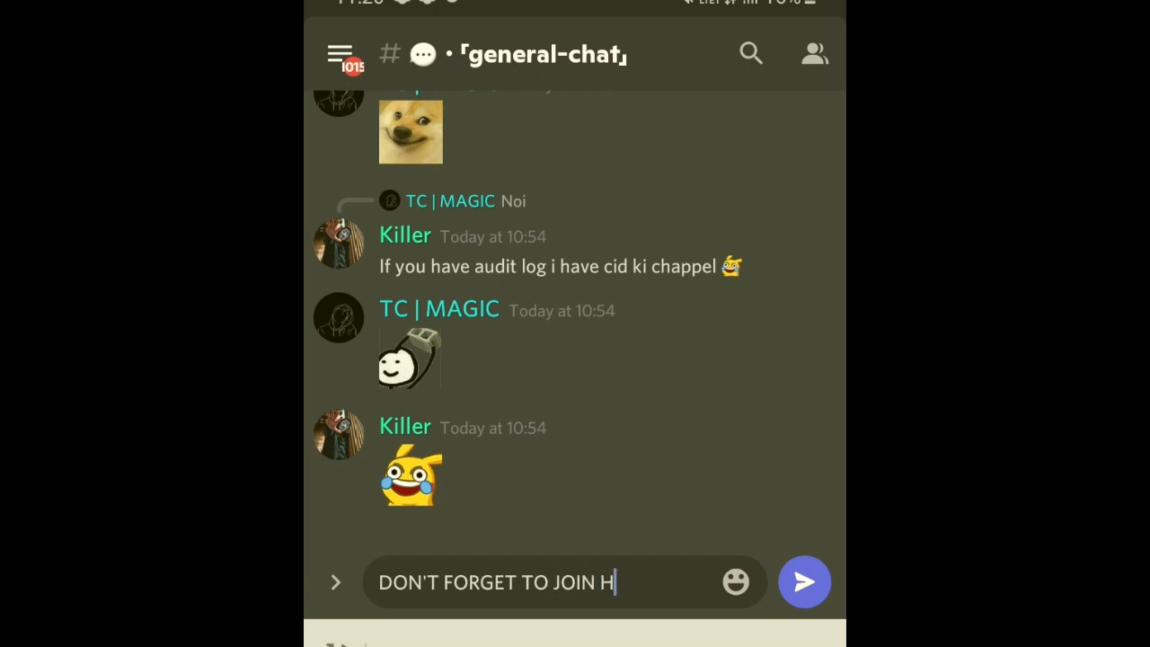